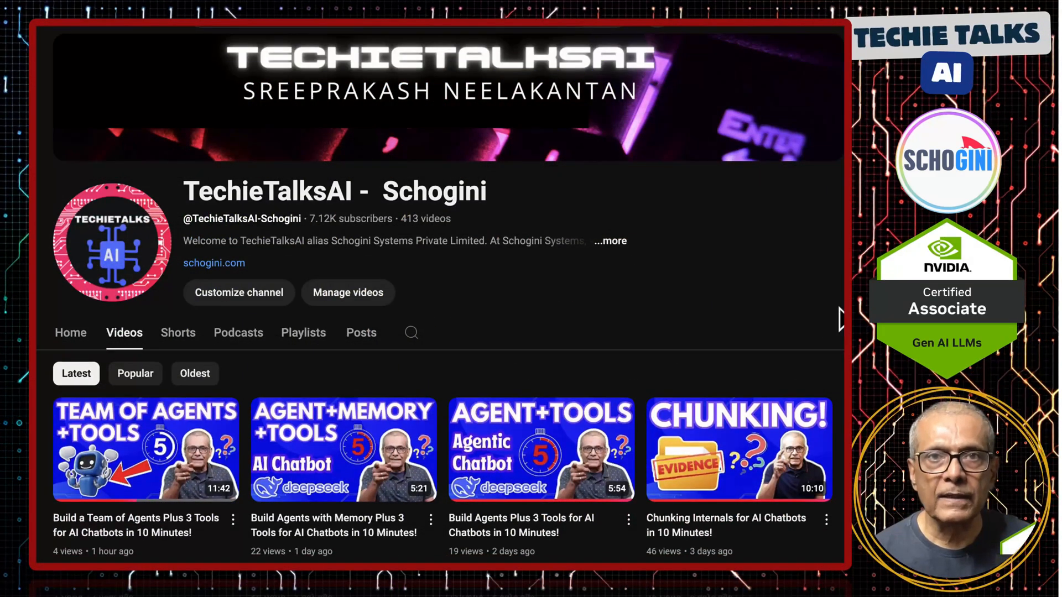
- Move past the streamable MCP diagram to the Terminal in the stateless project folder
{"action": "scroll", "scroll_direction": "down", "scroll_amount": 3}
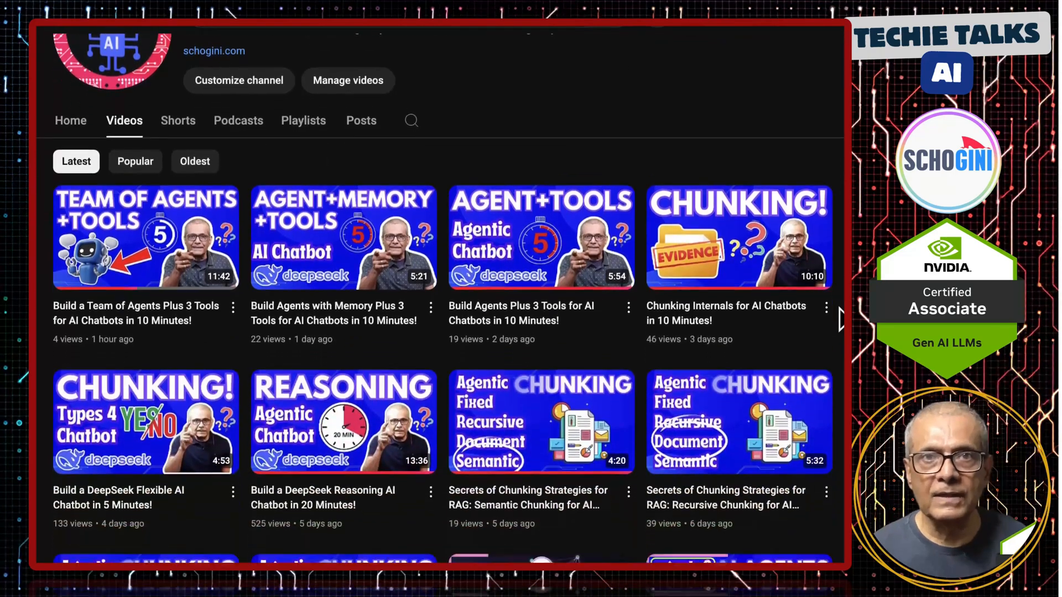
{"action": "scroll", "scroll_direction": "down", "scroll_amount": 3}
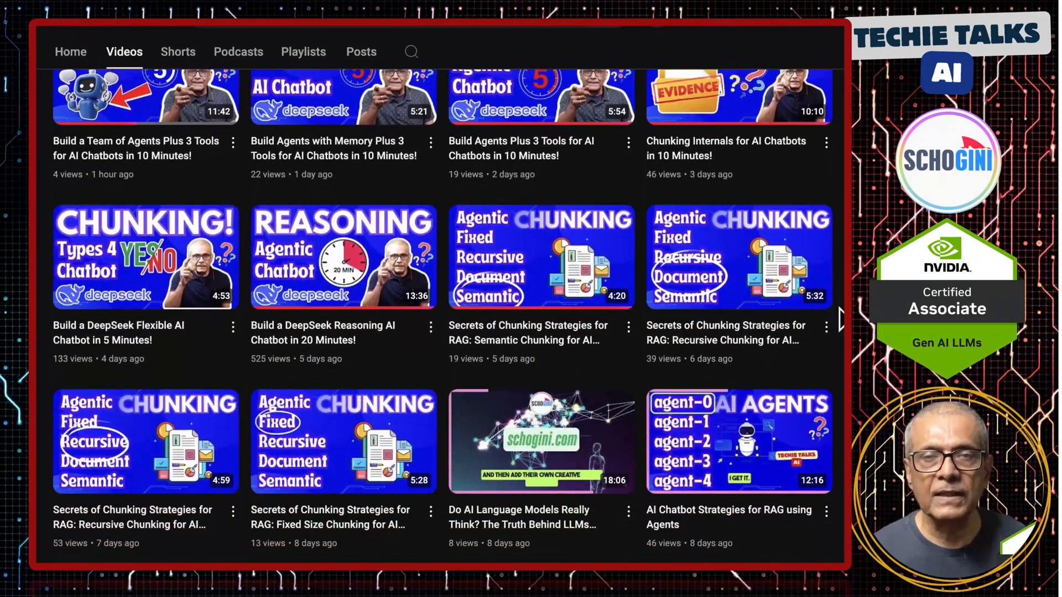
{"action": "scroll", "scroll_direction": "down", "scroll_amount": 3}
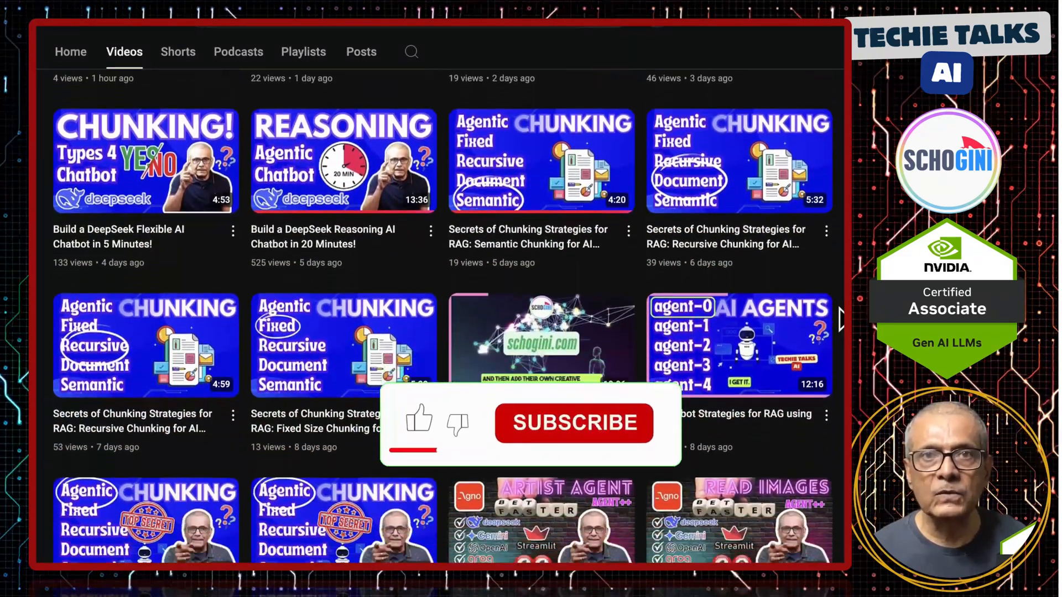
{"action": "scroll", "scroll_direction": "down", "scroll_amount": 3}
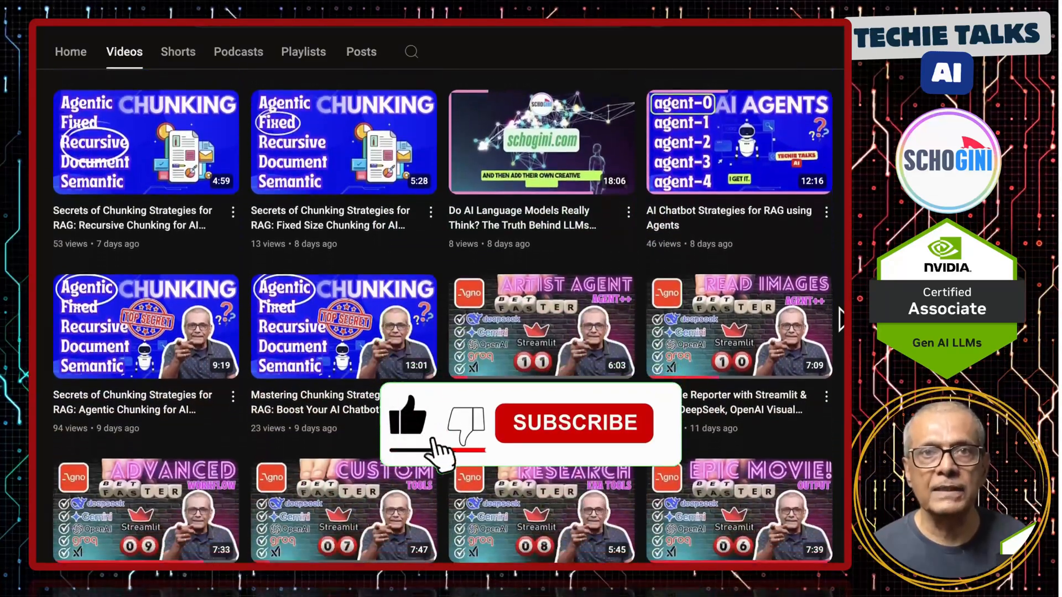
{"action": "scroll", "scroll_direction": "down", "scroll_amount": 3}
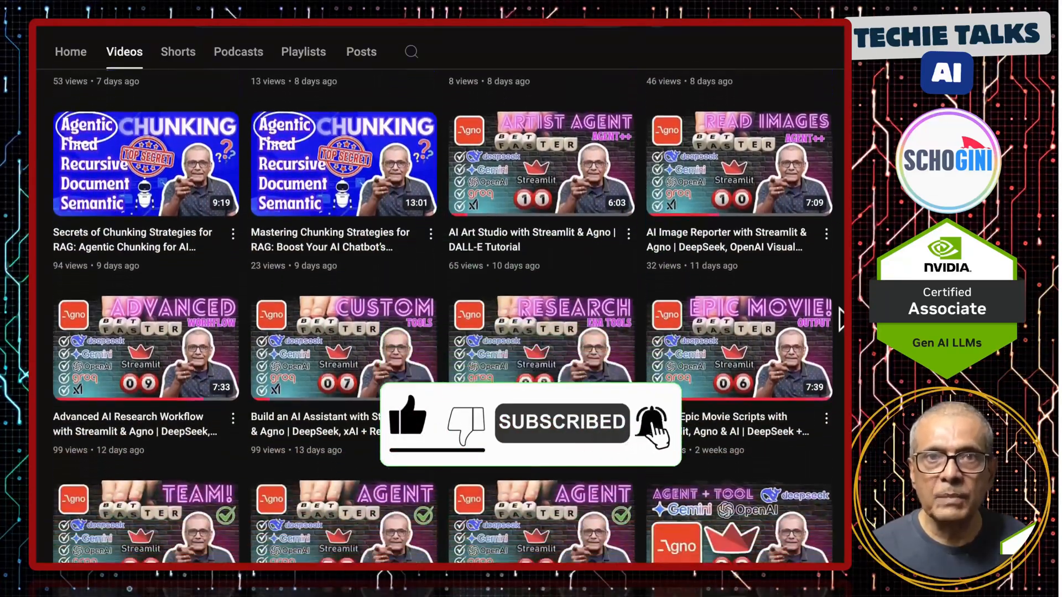
{"action": "scroll", "scroll_direction": "down", "scroll_amount": 3}
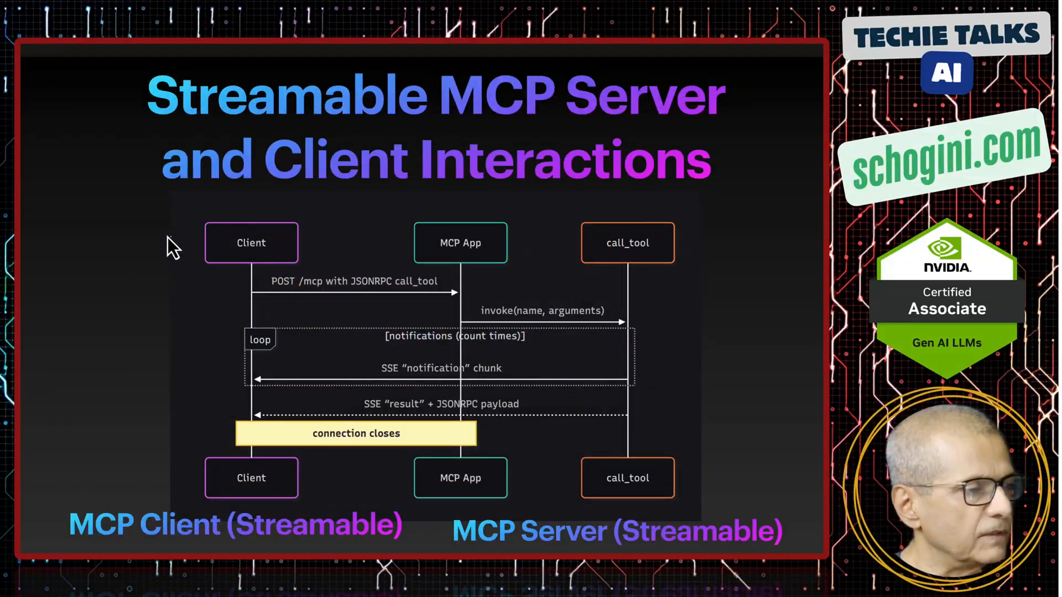
{"action": "mouse_move", "coordinate": [403, 217]}
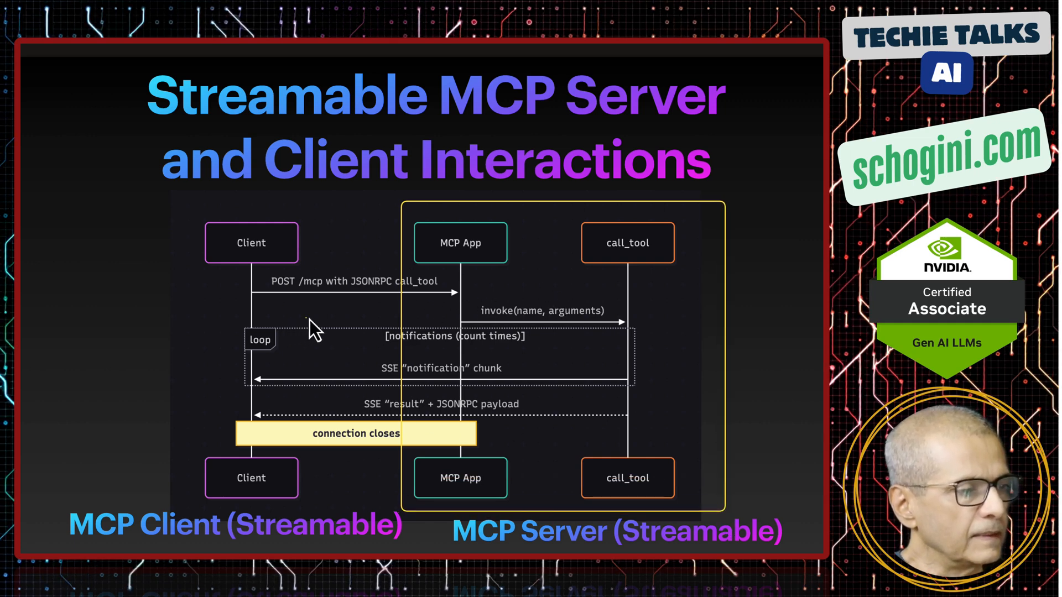
{"action": "mouse_move", "coordinate": [322, 331]}
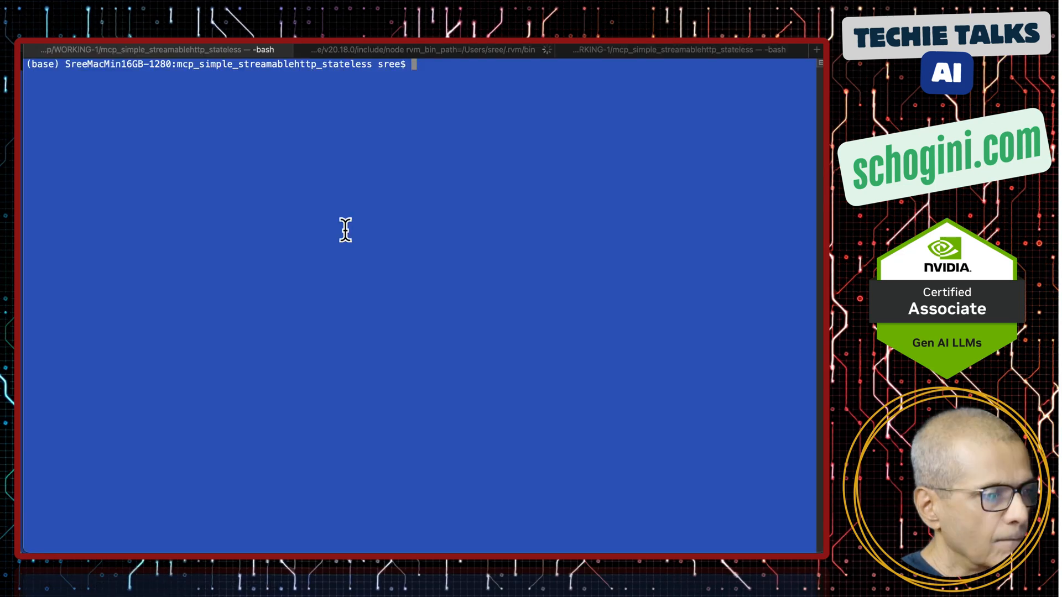
- Start the MCP server container with 'docker compose up app --remove-orphans', serving on port 3000
{"action": "type", "text": "docker compose up app --remove-orphans"}
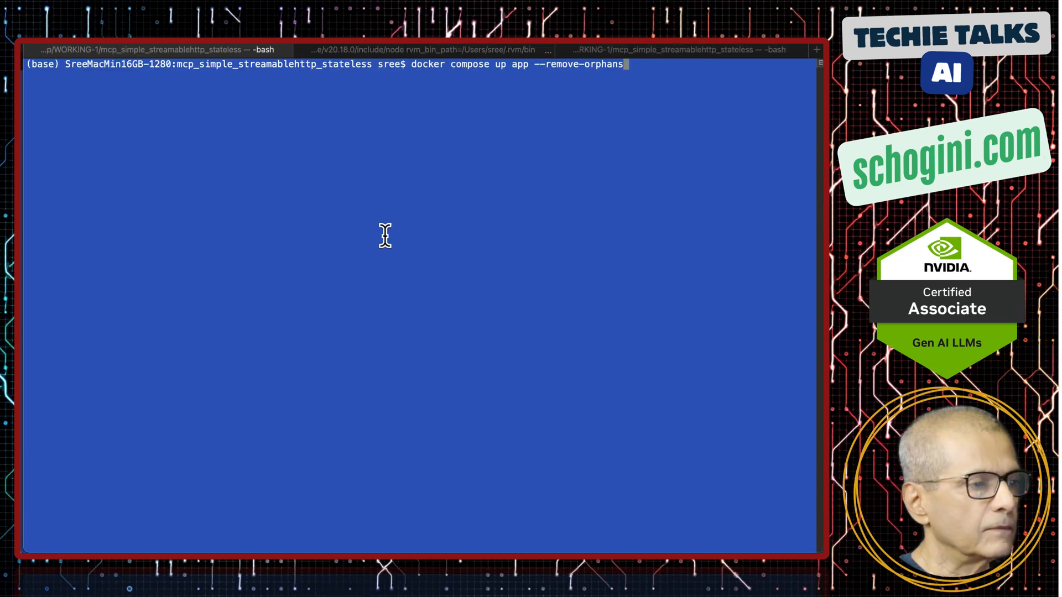
{"action": "key", "text": "Return"}
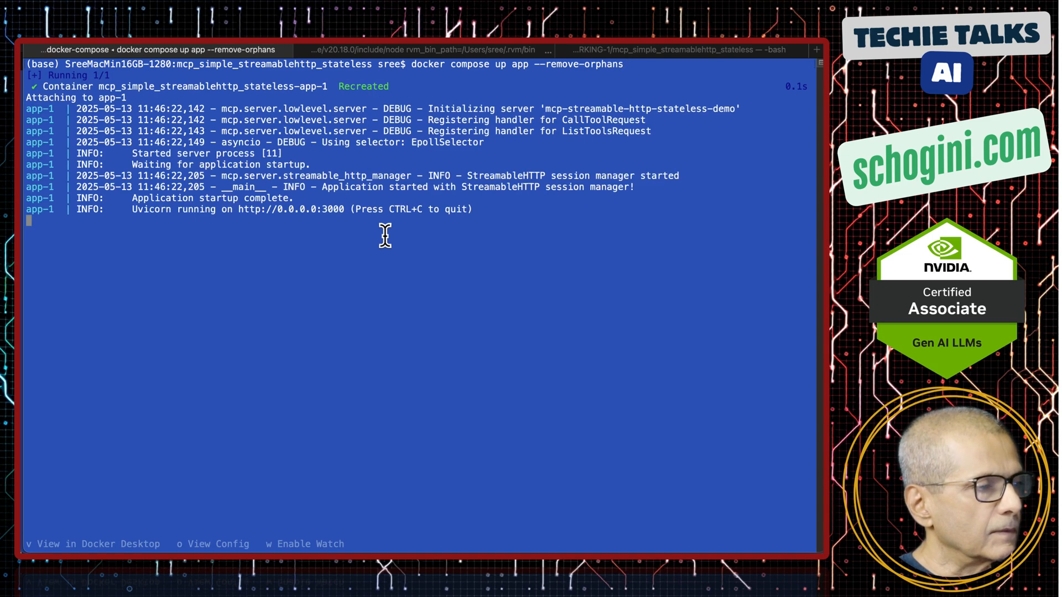
{"action": "mouse_move", "coordinate": [254, 209]}
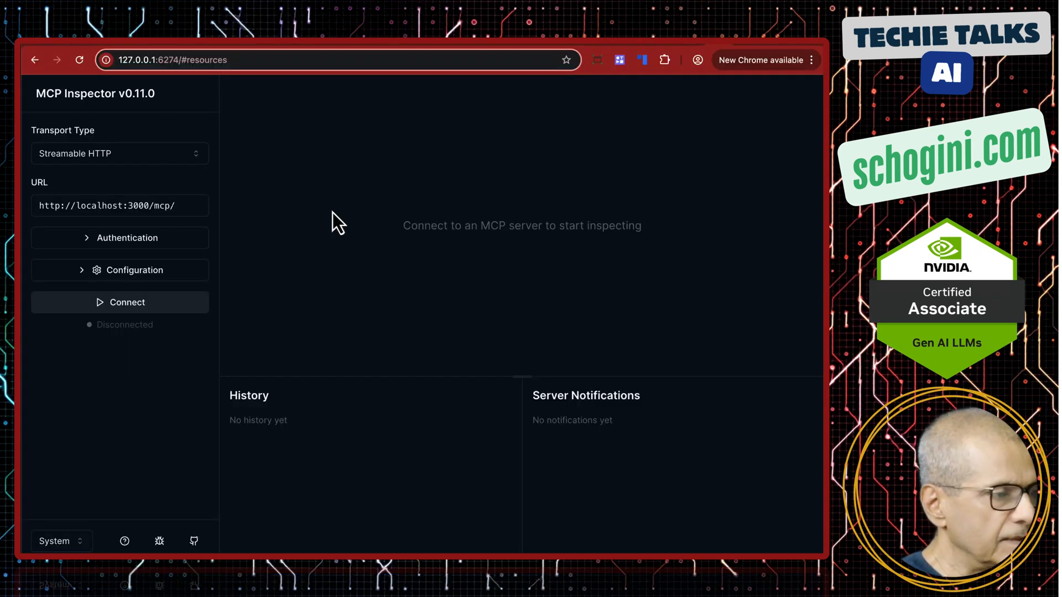
- Connect MCP Inspector to localhost:3000, list the tools, and run notify_tool
{"action": "left_click", "coordinate": [120, 302]}
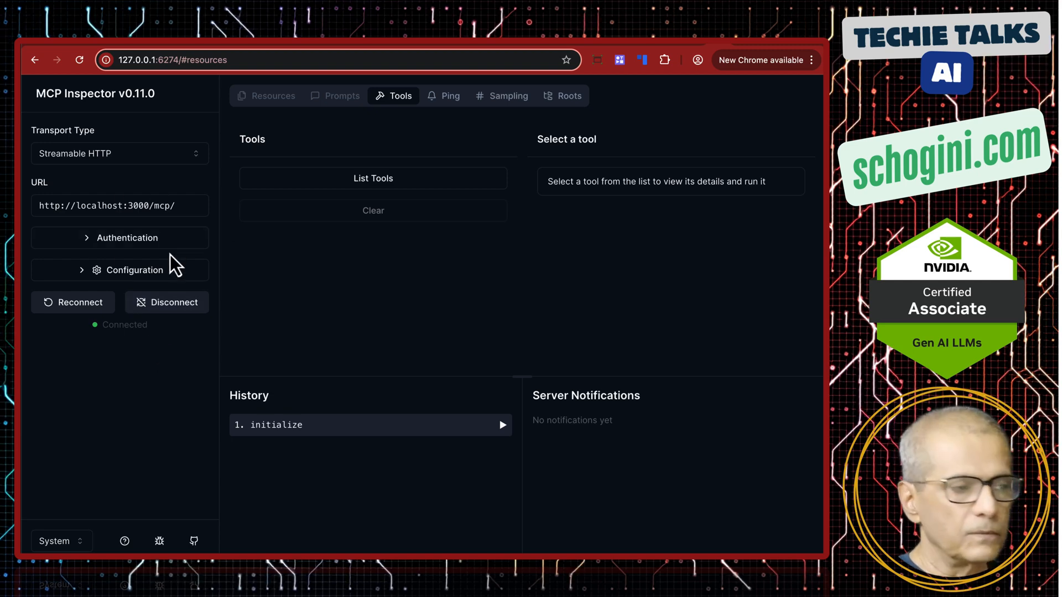
{"action": "mouse_move", "coordinate": [339, 156]}
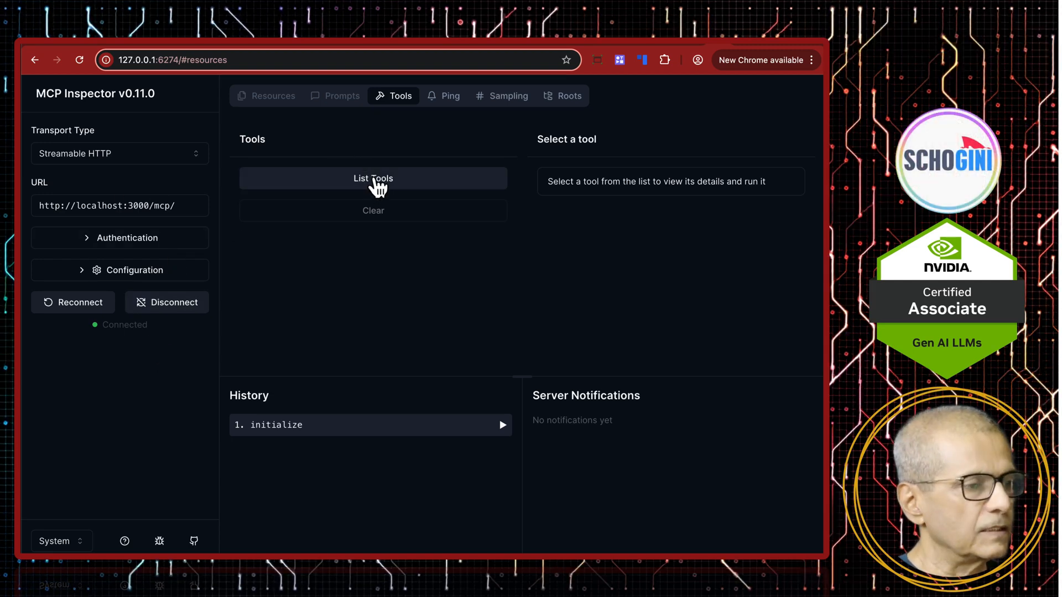
{"action": "left_click", "coordinate": [373, 178]}
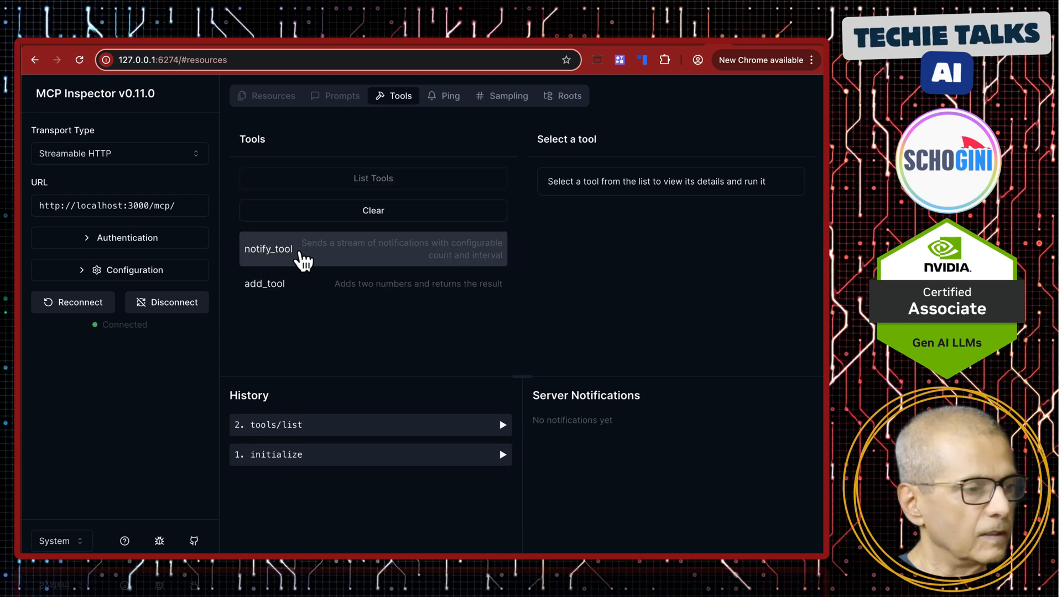
{"action": "mouse_move", "coordinate": [274, 284]}
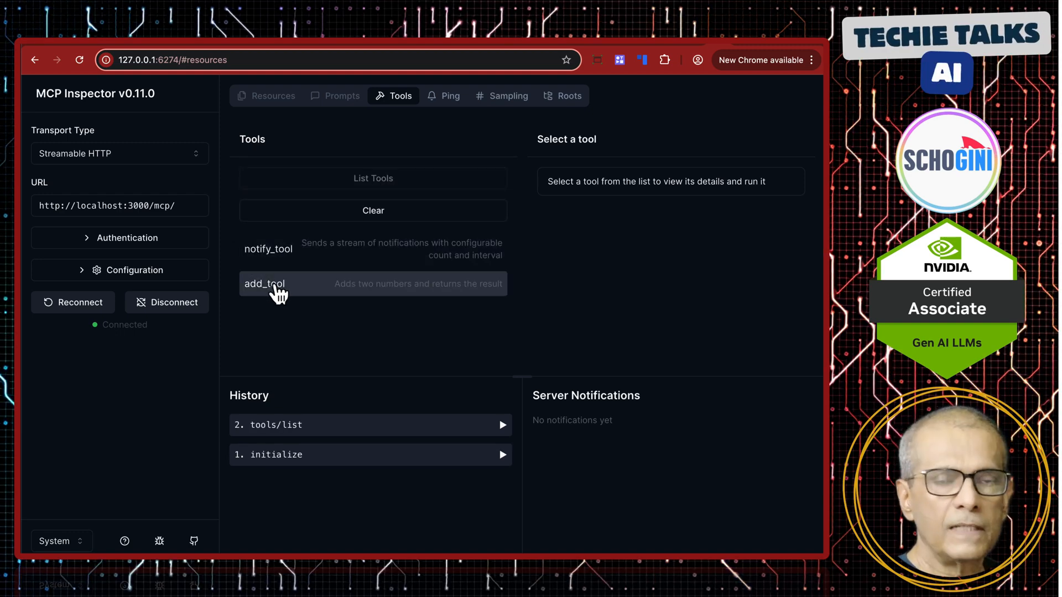
{"action": "left_click", "coordinate": [269, 249]}
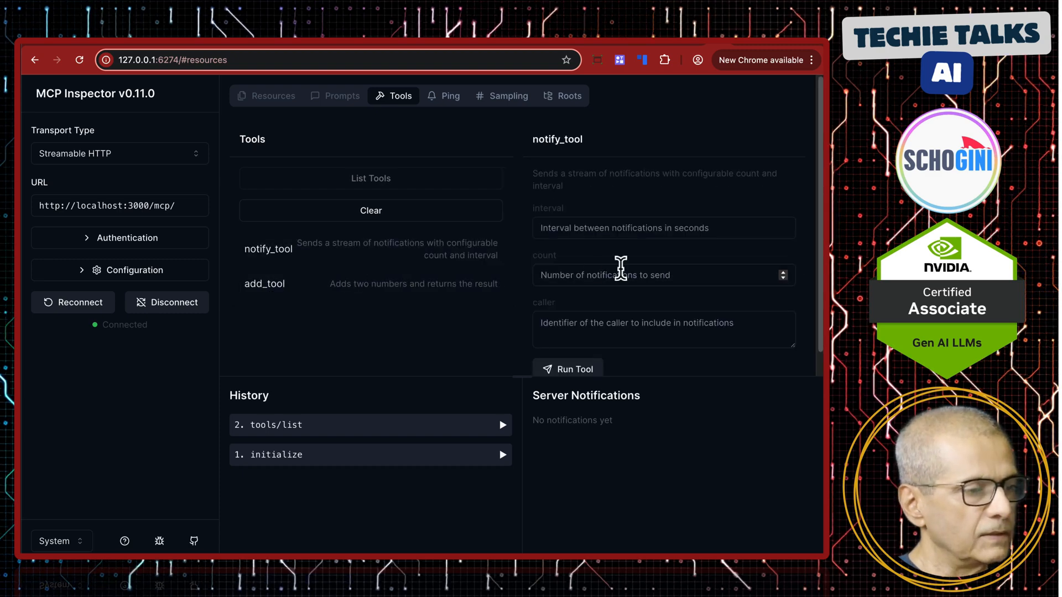
{"action": "left_click", "coordinate": [567, 369]}
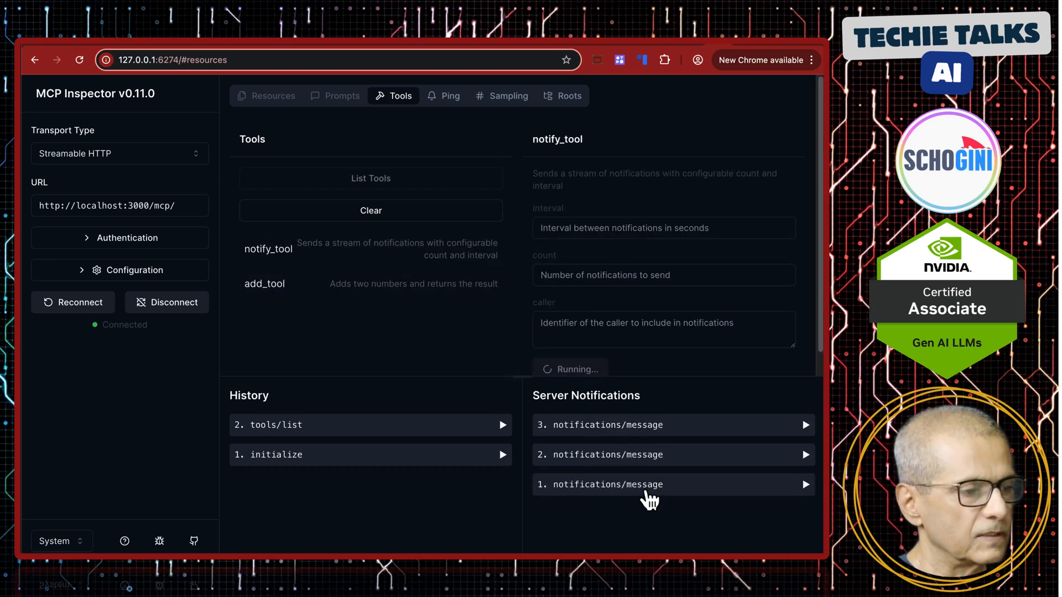
- Run add_tool in MCP Inspector on 2 and 3
{"action": "left_click", "coordinate": [264, 283]}
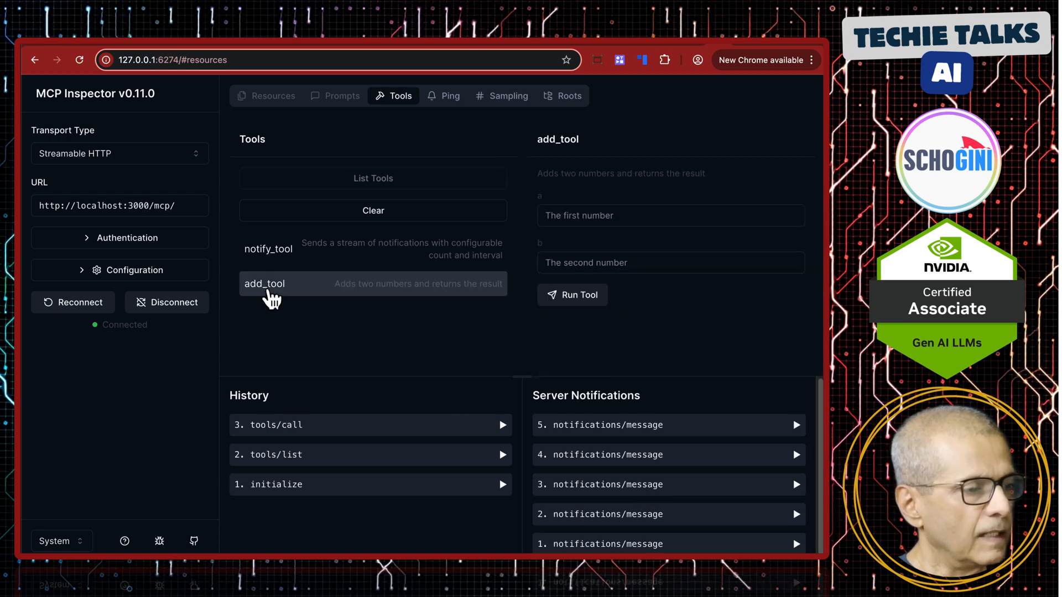
{"action": "left_click", "coordinate": [669, 215]}
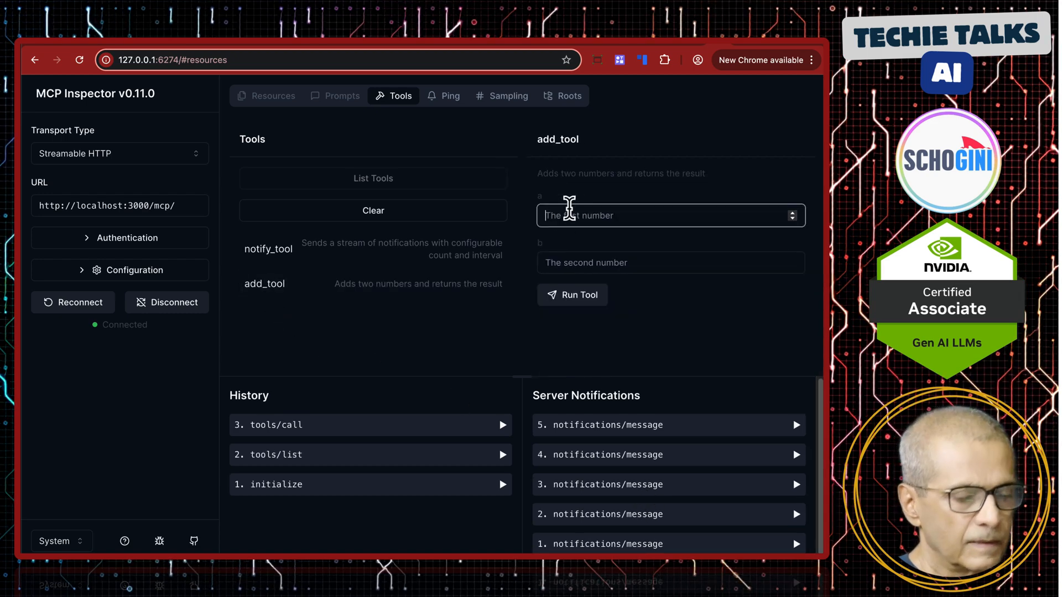
{"action": "type", "text": "2"}
{"action": "left_click", "coordinate": [671, 263]}
{"action": "type", "text": "3"}
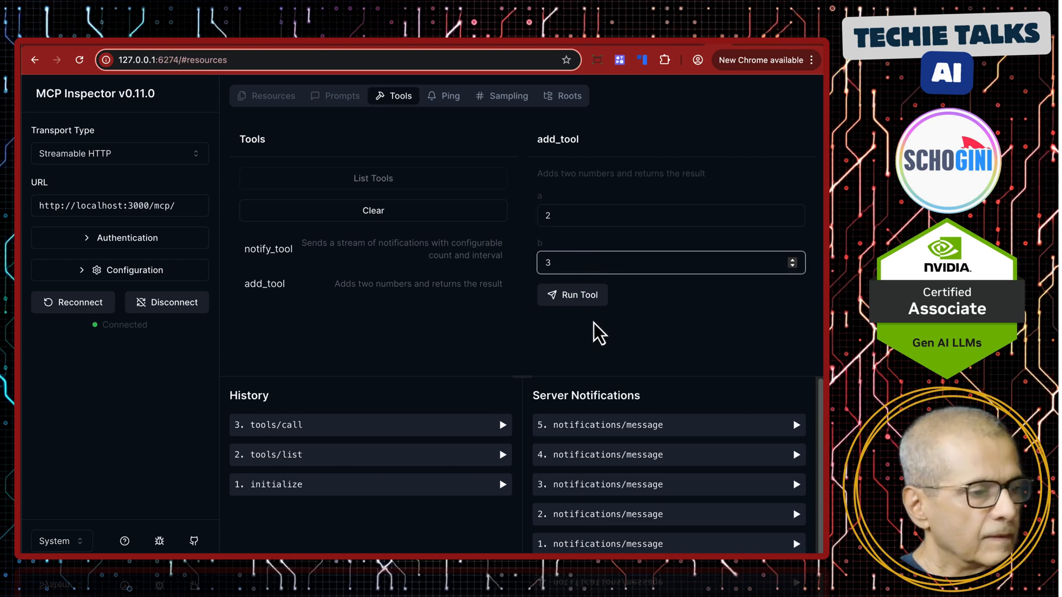
{"action": "left_click", "coordinate": [571, 295]}
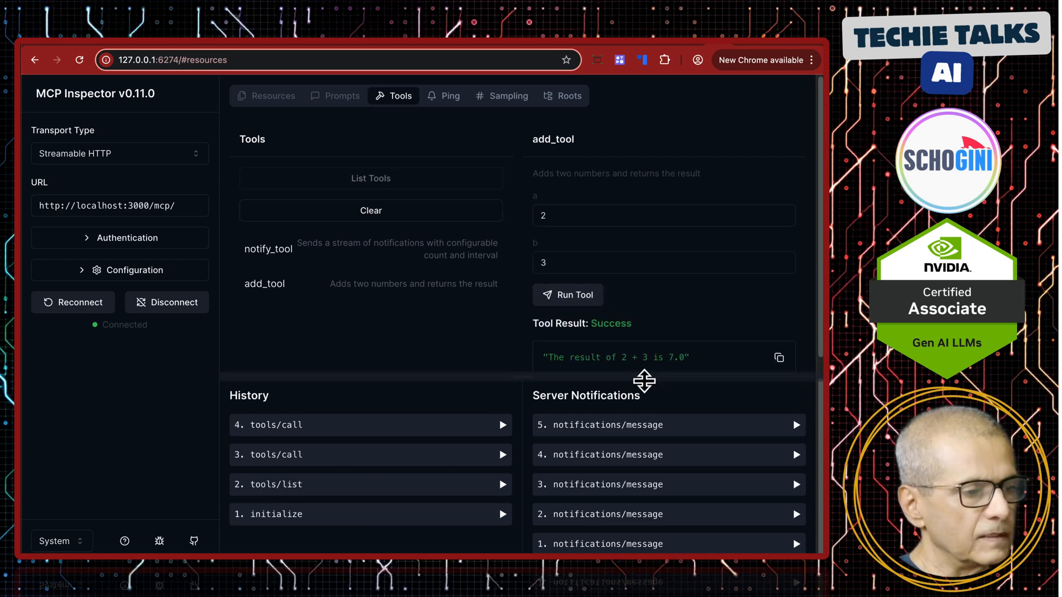
{"action": "mouse_move", "coordinate": [673, 358]}
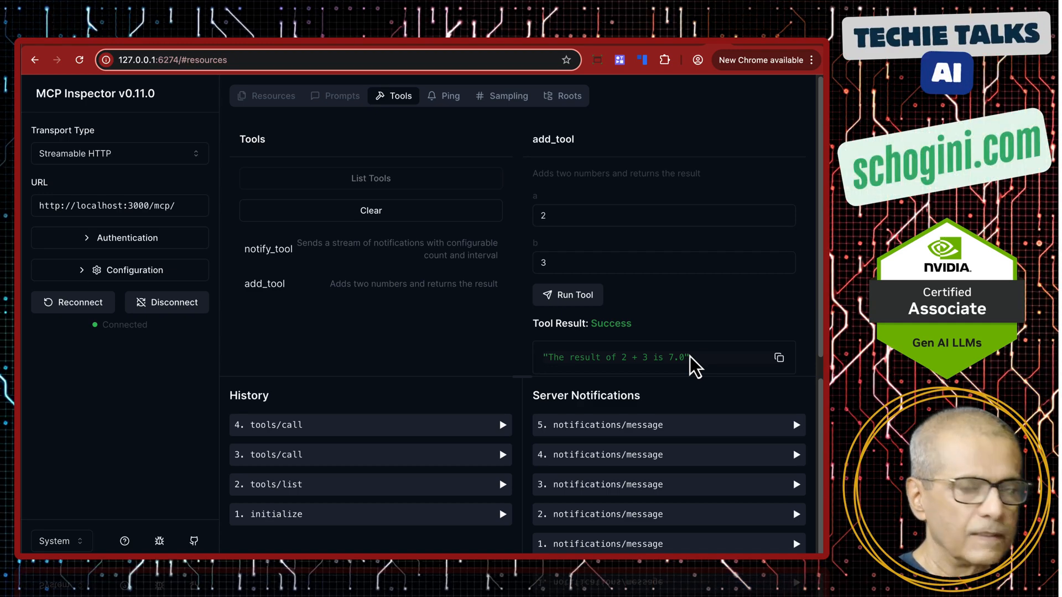
{"action": "mouse_move", "coordinate": [507, 369]}
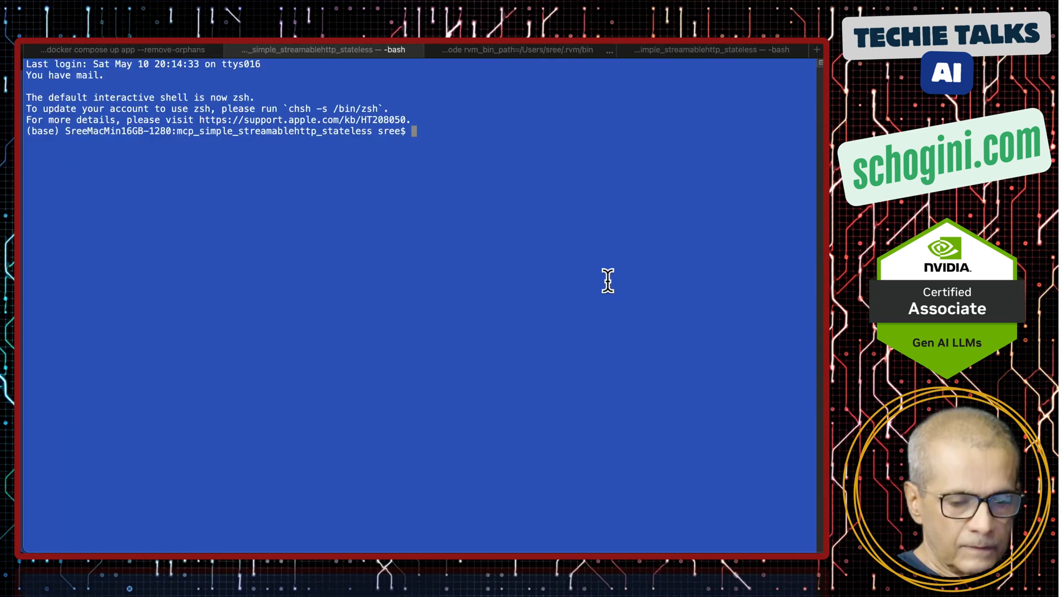
- Run the app-c client with 'docker compose run app-c', getting add_tool 12 + 30 = 44.0
{"action": "type", "text": "dock"}
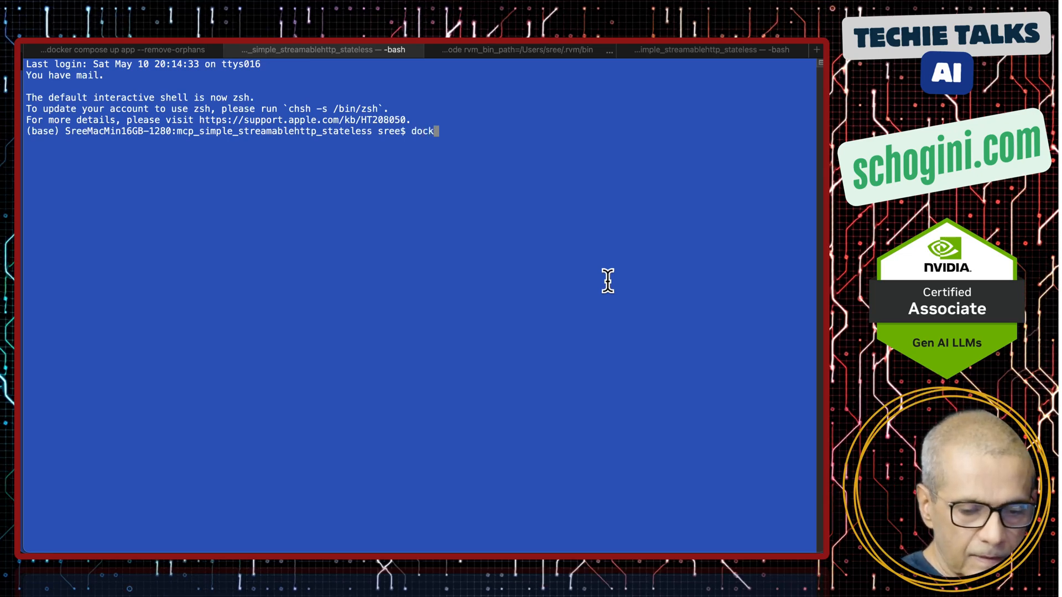
{"action": "type", "text": "er"}
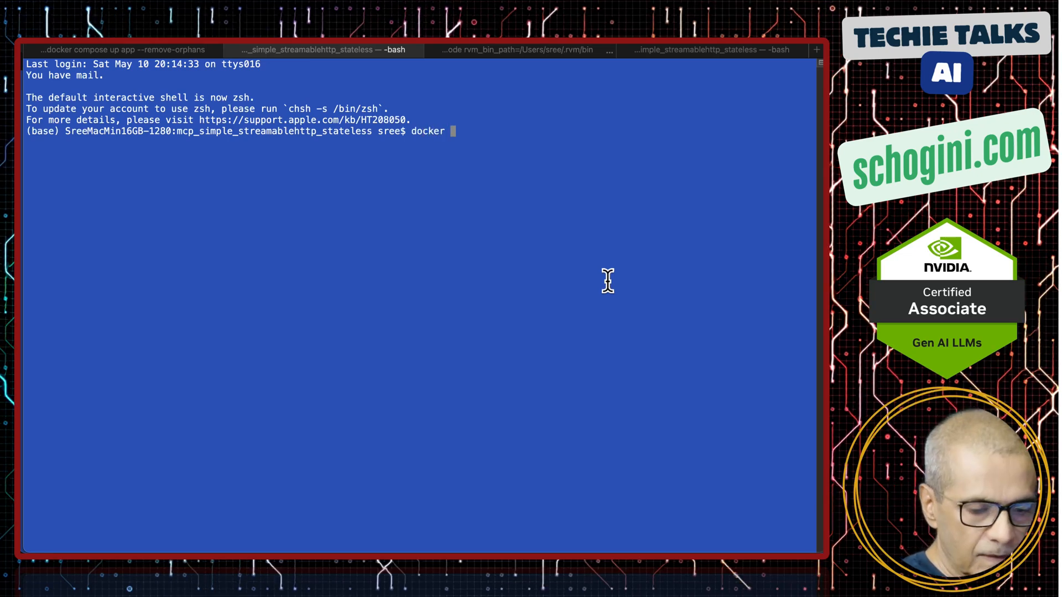
{"action": "type", "text": "comp"}
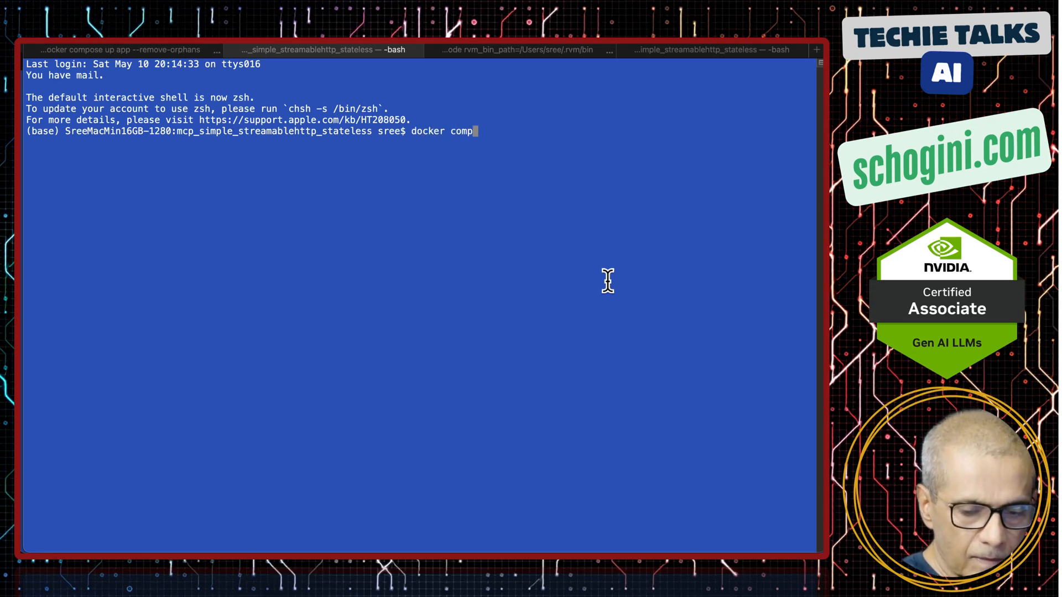
{"action": "type", "text": "ose"}
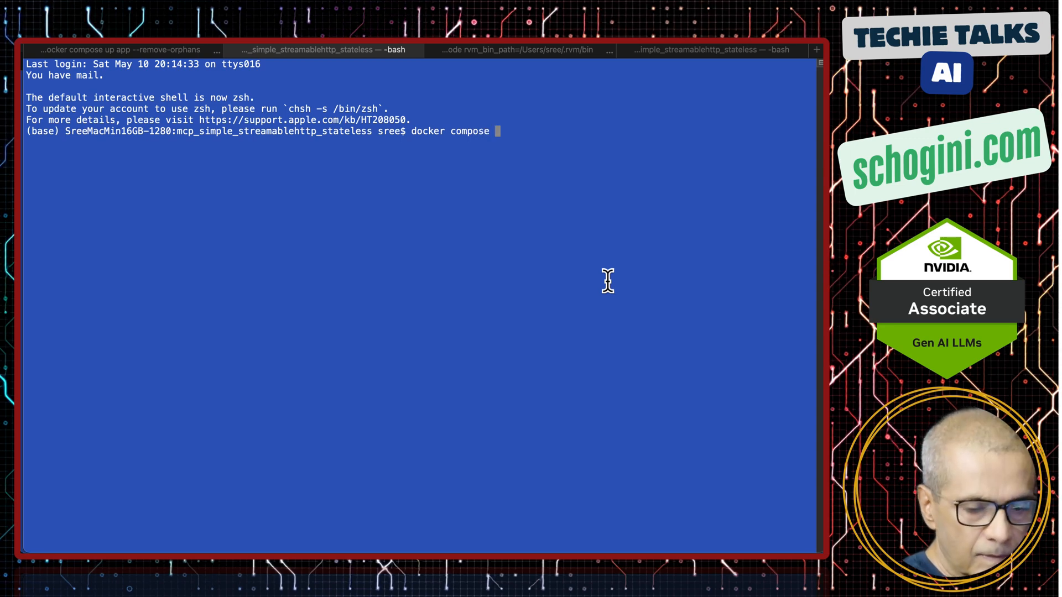
{"action": "type", "text": "run"}
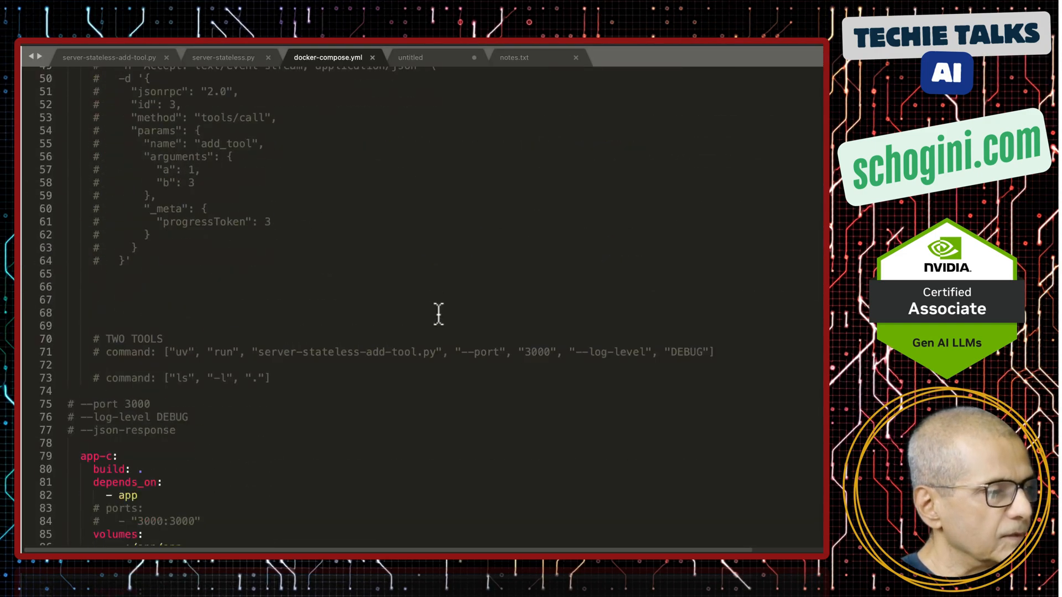
{"action": "scroll", "scroll_direction": "down", "scroll_amount": 3}
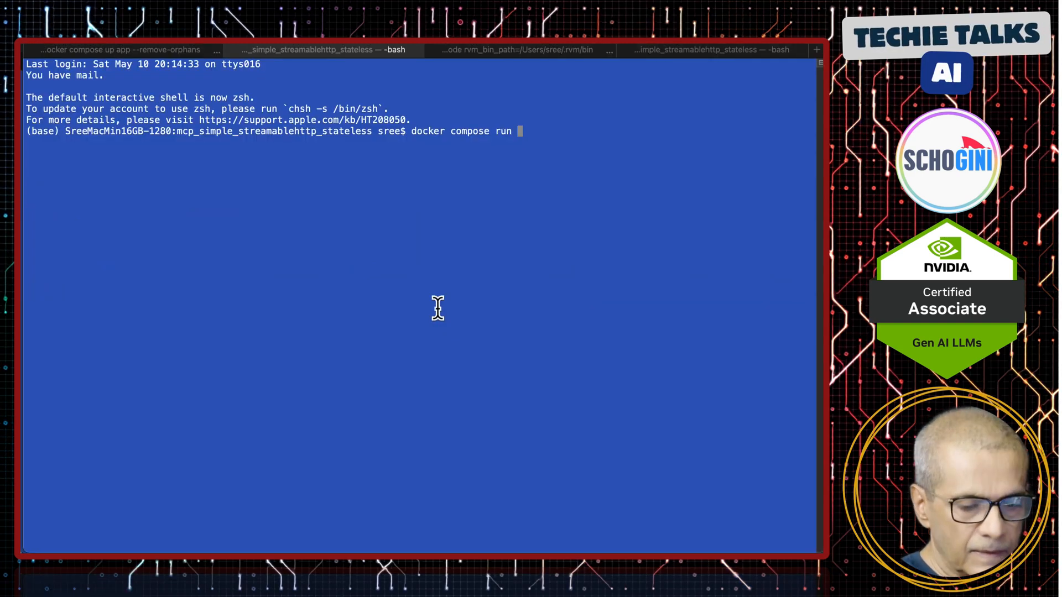
{"action": "type", "text": "app-"}
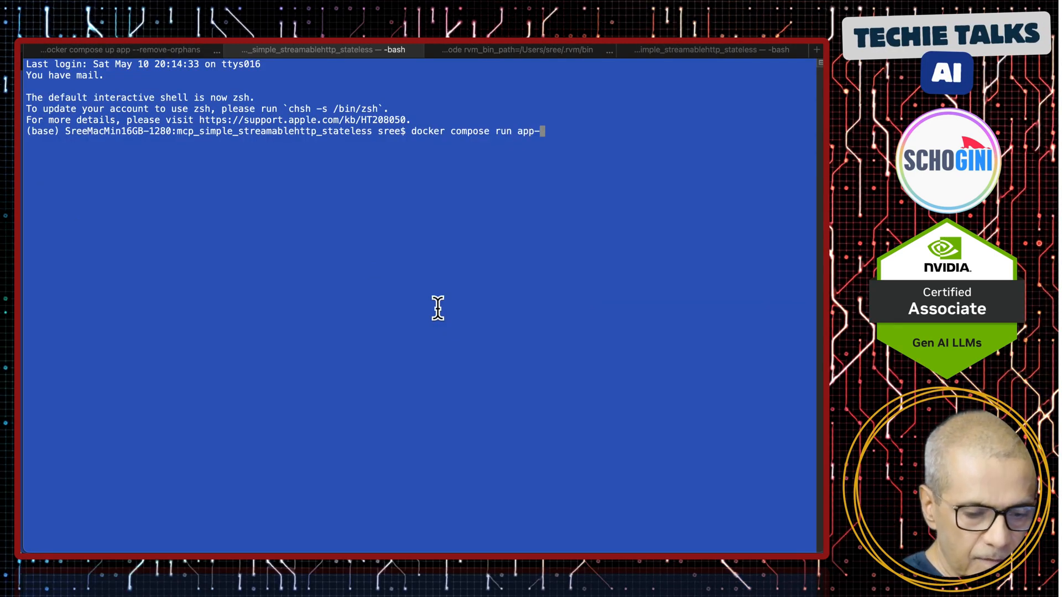
{"action": "type", "text": "c"}
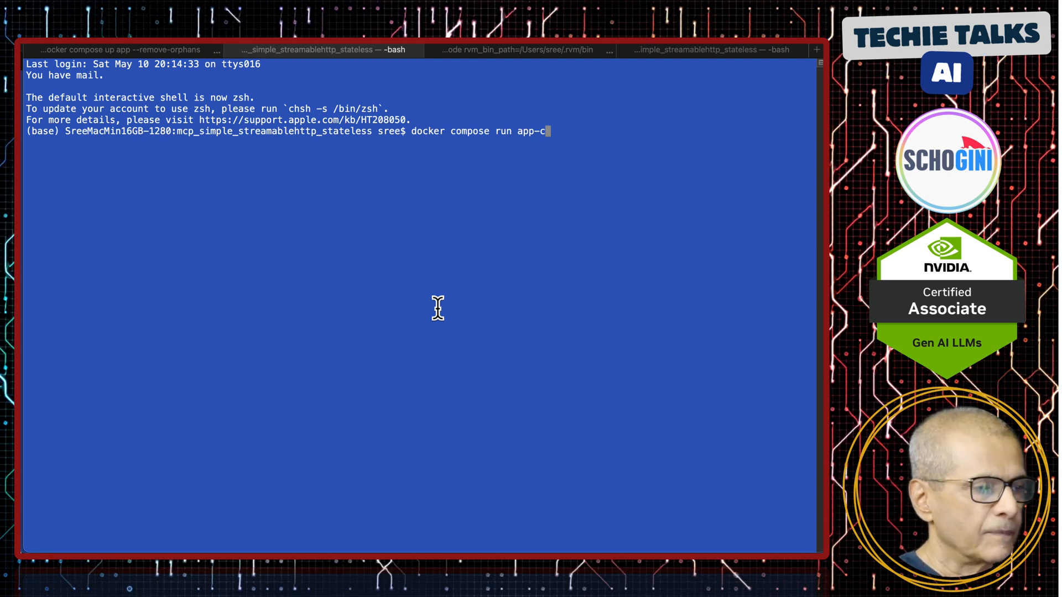
{"action": "key", "text": "Return"}
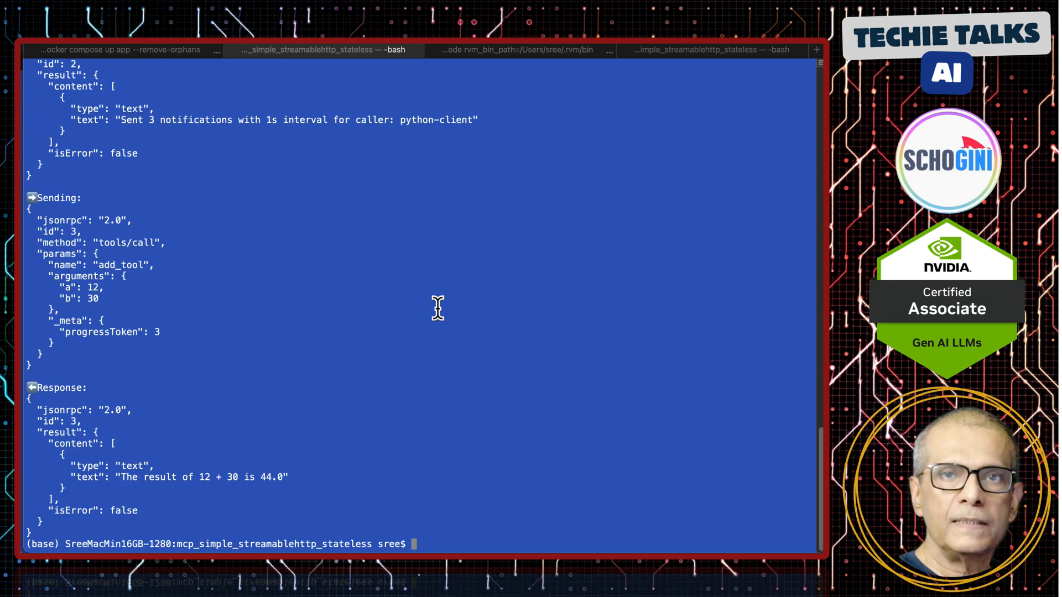
{"action": "mouse_move", "coordinate": [94, 433]}
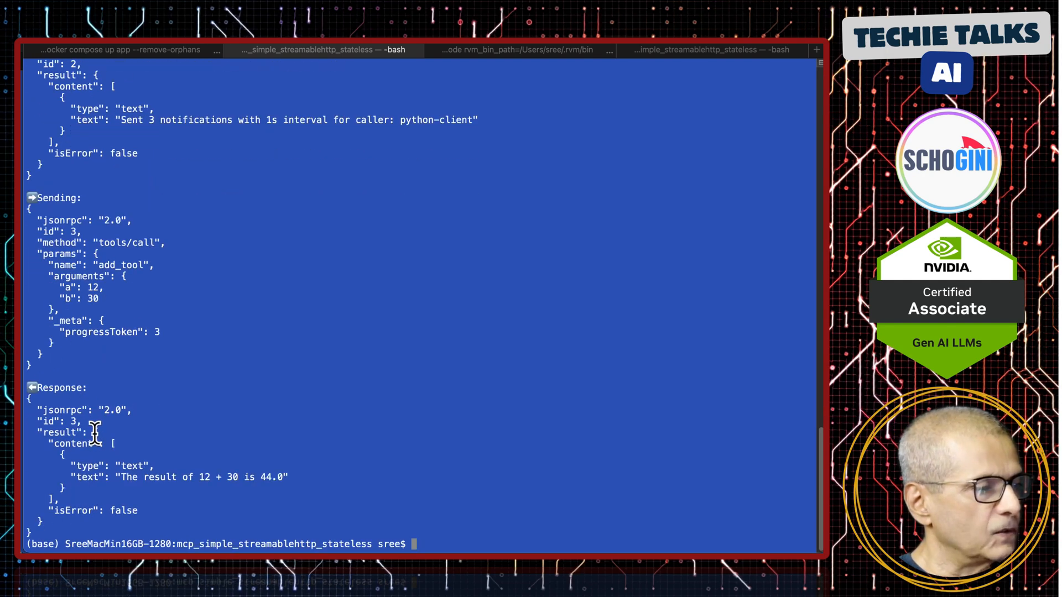
{"action": "scroll", "scroll_direction": "up", "scroll_amount": 3}
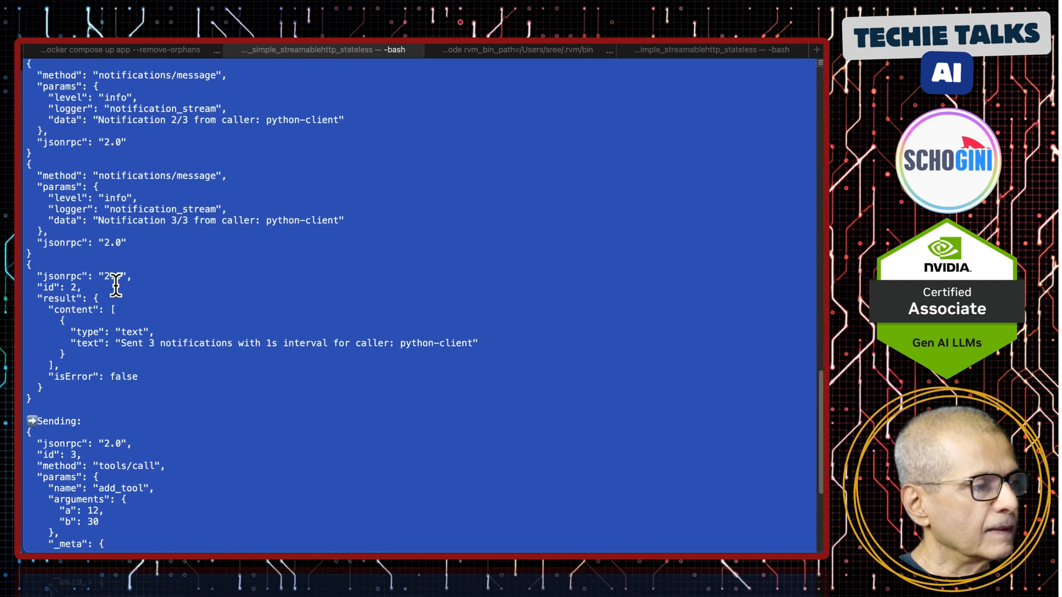
{"action": "scroll", "scroll_direction": "up", "scroll_amount": 3}
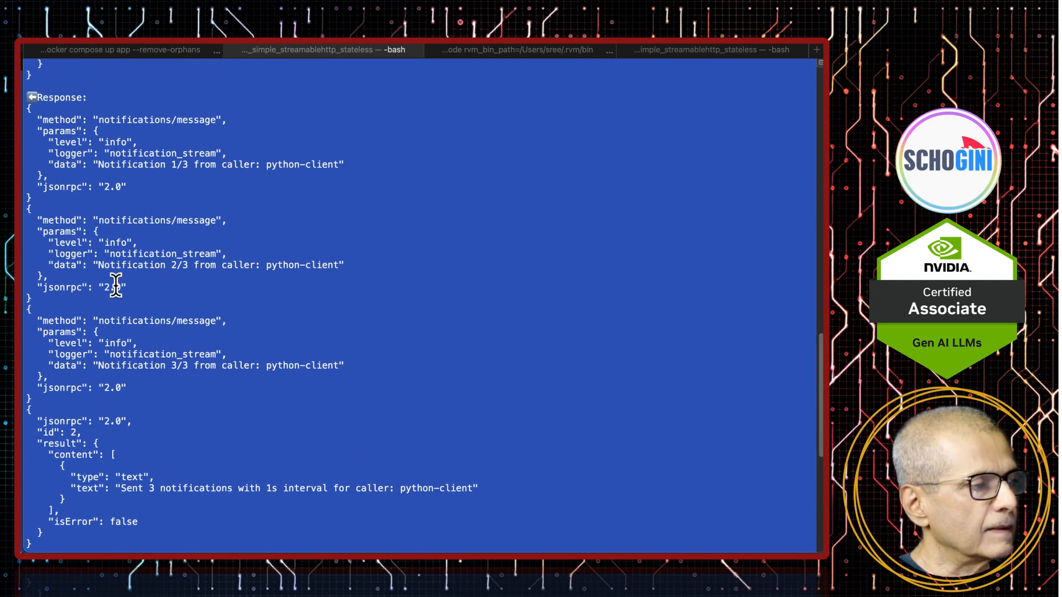
{"action": "scroll", "scroll_direction": "down", "scroll_amount": 3}
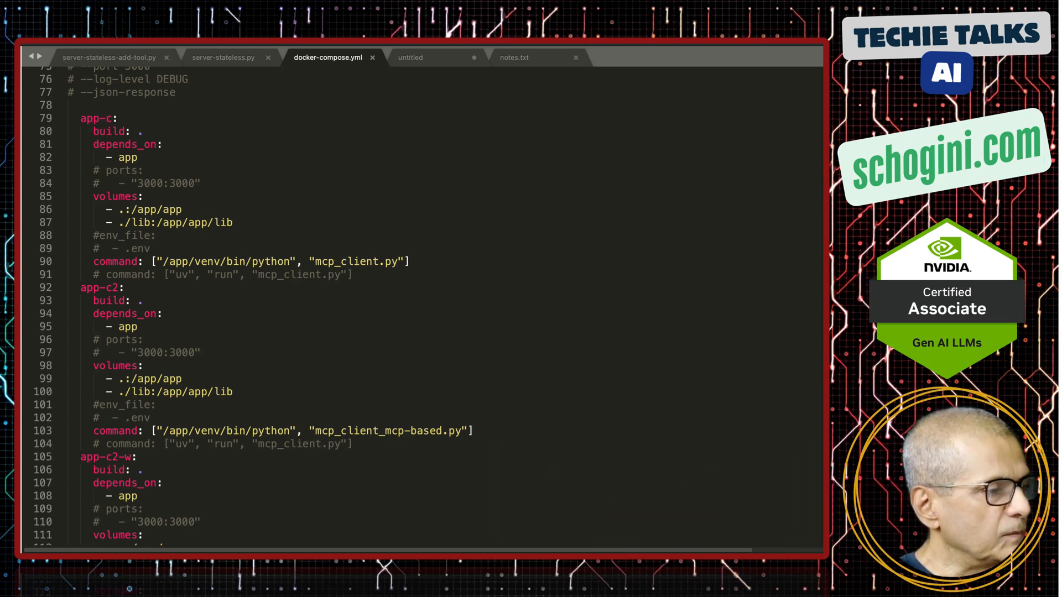
- Open mcp_client.py and read its initialize, notify_tool and add_tool request code
{"action": "left_click", "coordinate": [420, 57]}
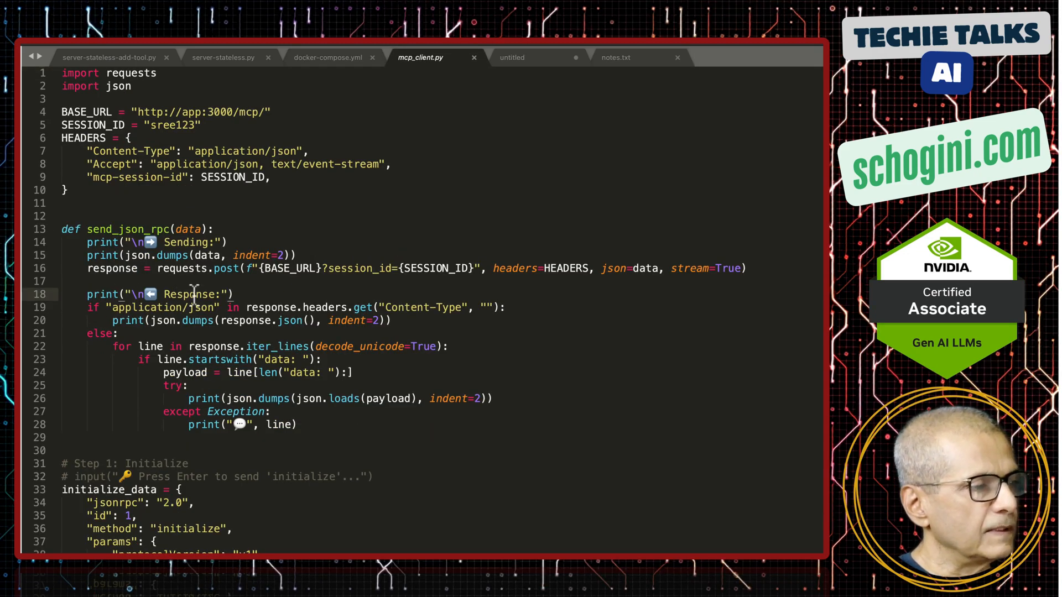
{"action": "scroll", "scroll_direction": "down", "scroll_amount": 3}
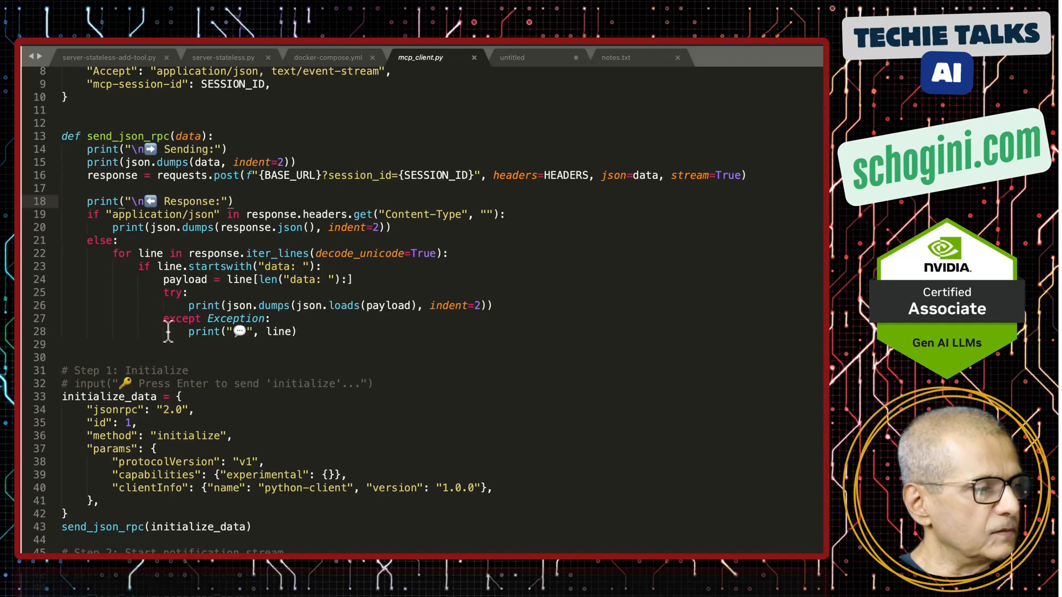
{"action": "mouse_move", "coordinate": [184, 296]}
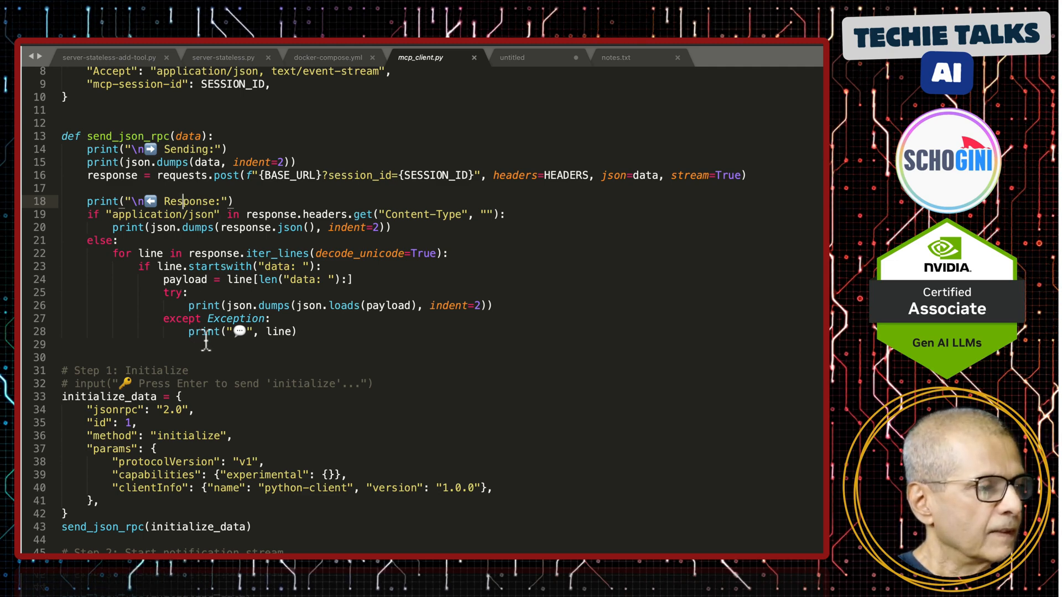
{"action": "scroll", "scroll_direction": "down", "scroll_amount": 3}
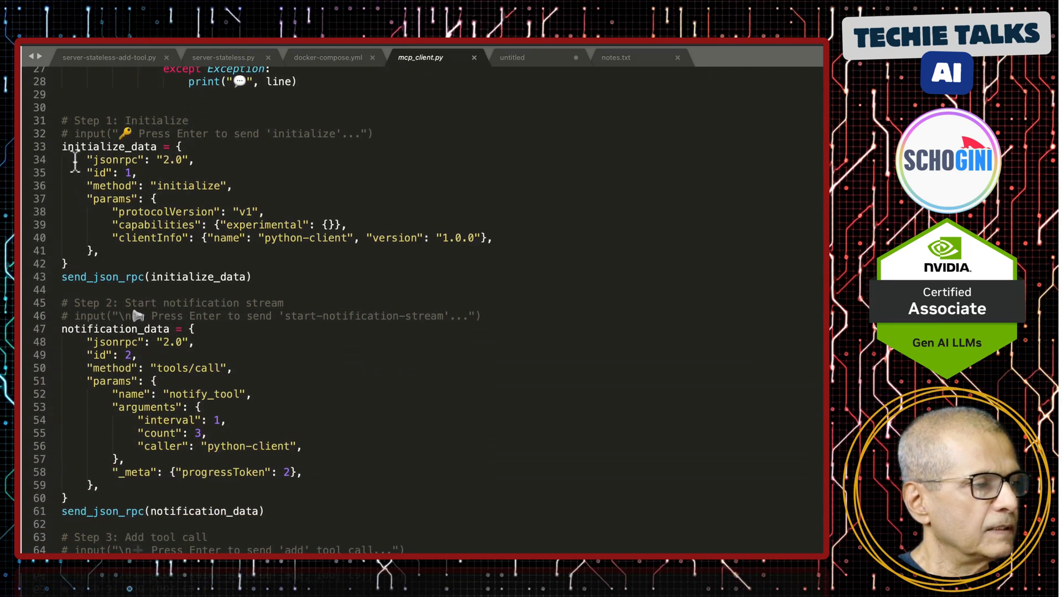
{"action": "scroll", "scroll_direction": "down", "scroll_amount": 3}
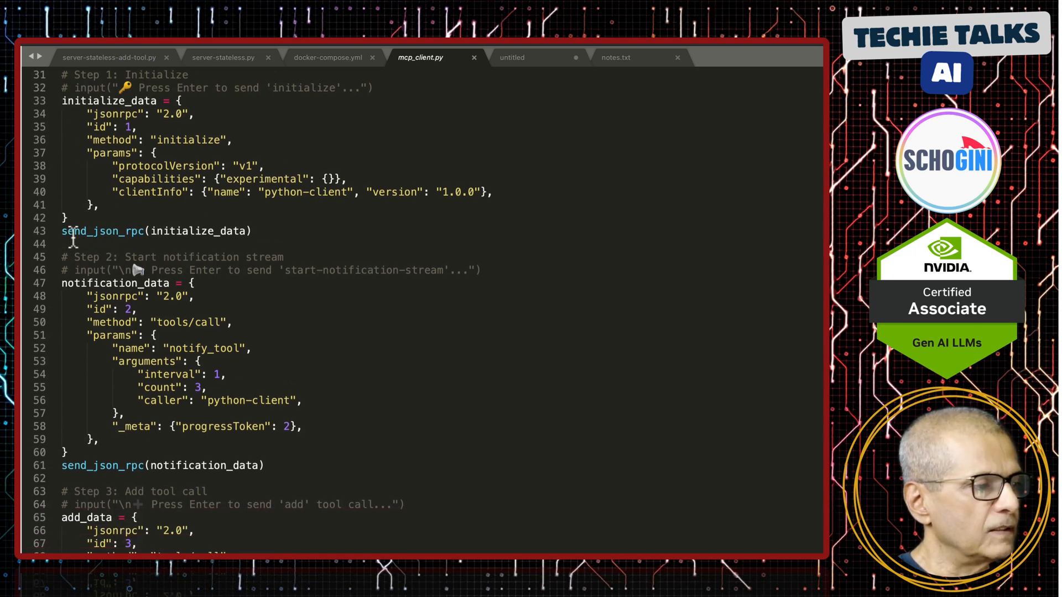
{"action": "scroll", "scroll_direction": "down", "scroll_amount": 3}
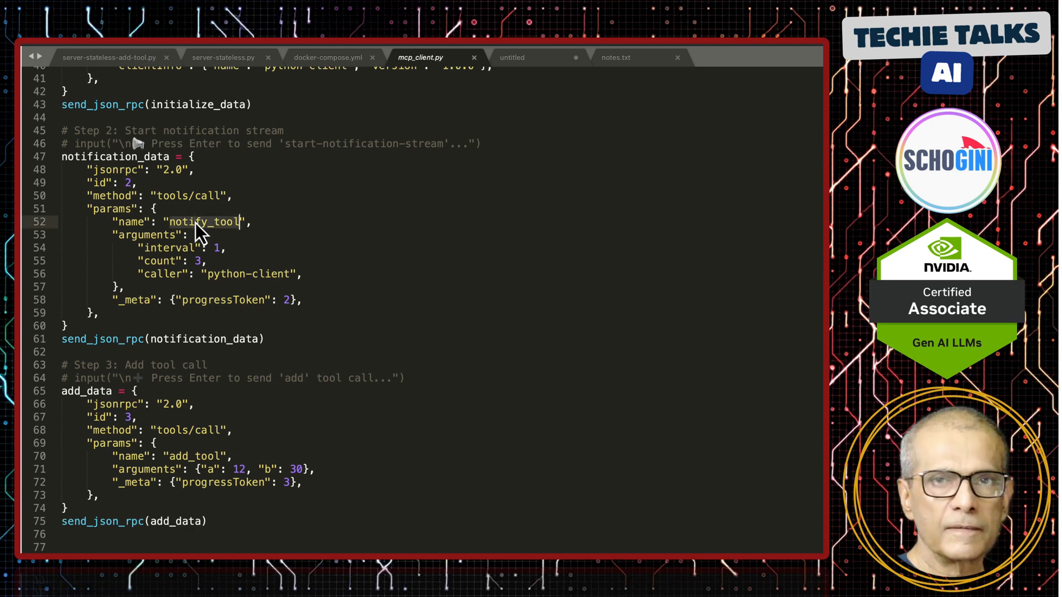
{"action": "mouse_move", "coordinate": [192, 313]}
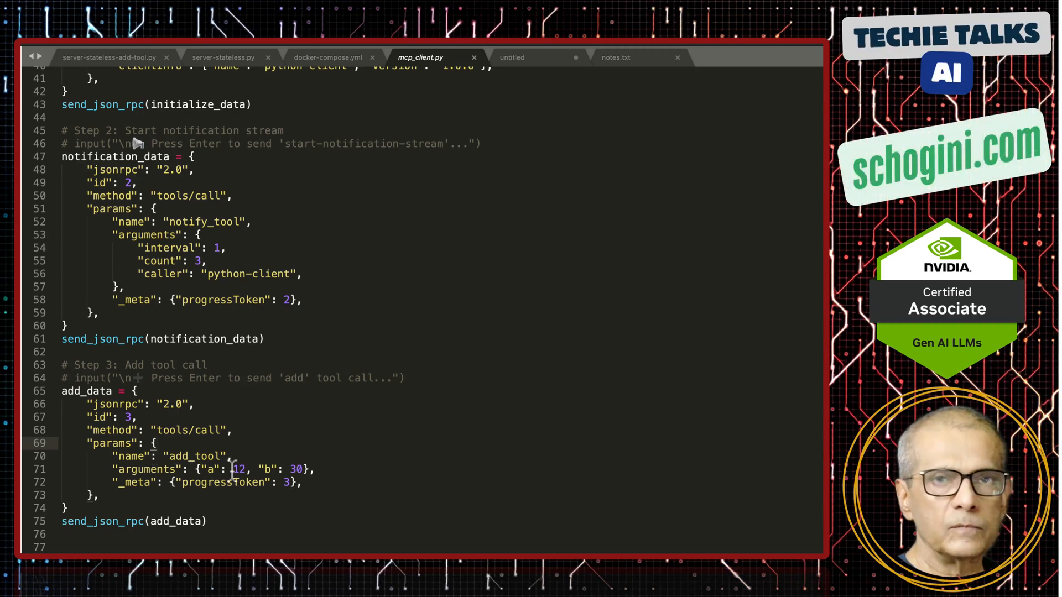
{"action": "scroll", "scroll_direction": "up", "scroll_amount": 3}
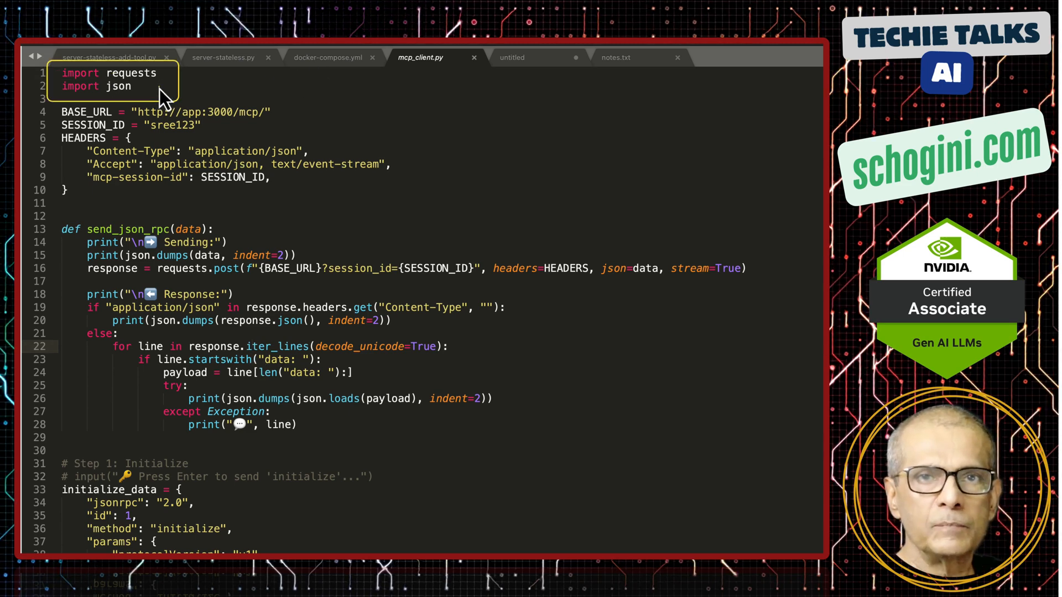
{"action": "mouse_move", "coordinate": [57, 106]}
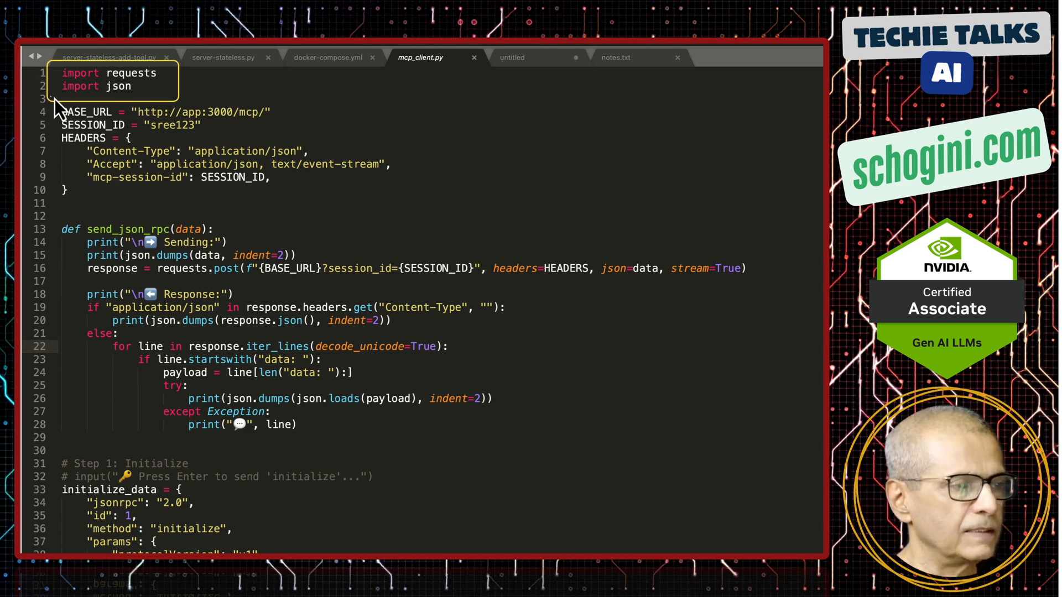
{"action": "mouse_move", "coordinate": [56, 219]}
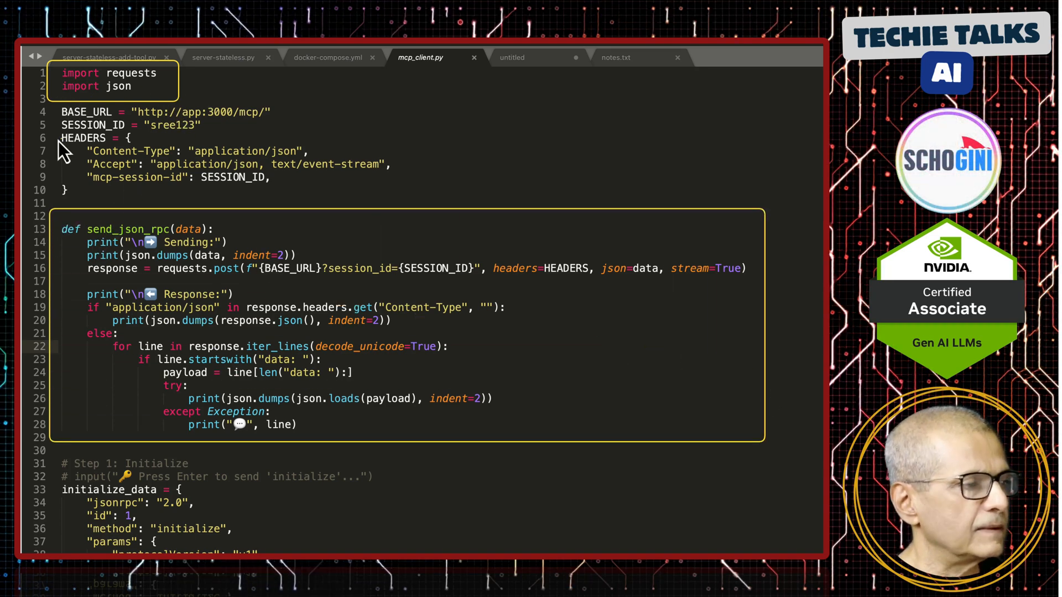
{"action": "mouse_move", "coordinate": [407, 186]}
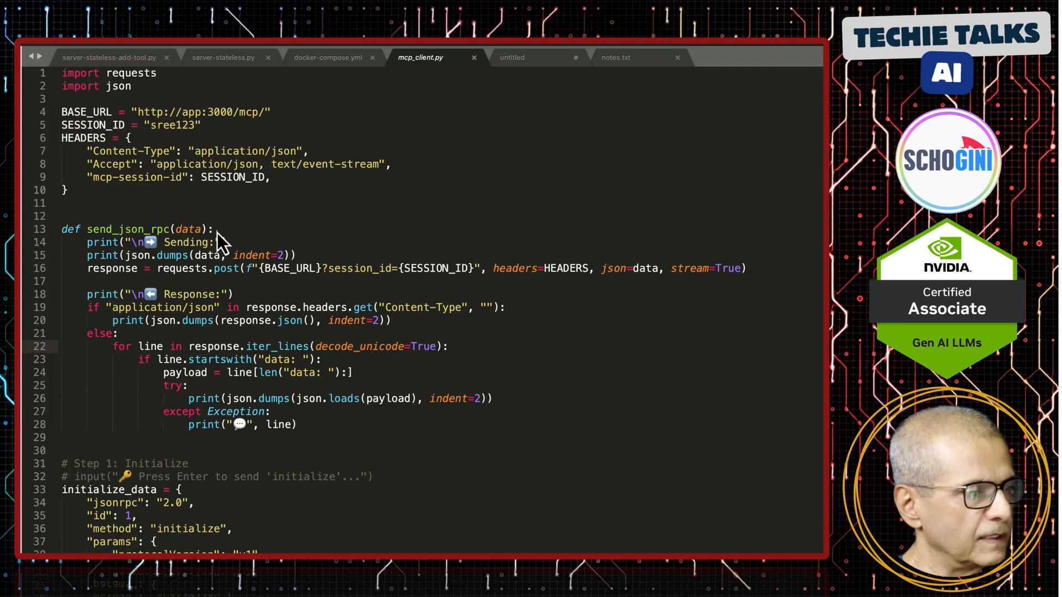
{"action": "scroll", "scroll_direction": "down", "scroll_amount": 3}
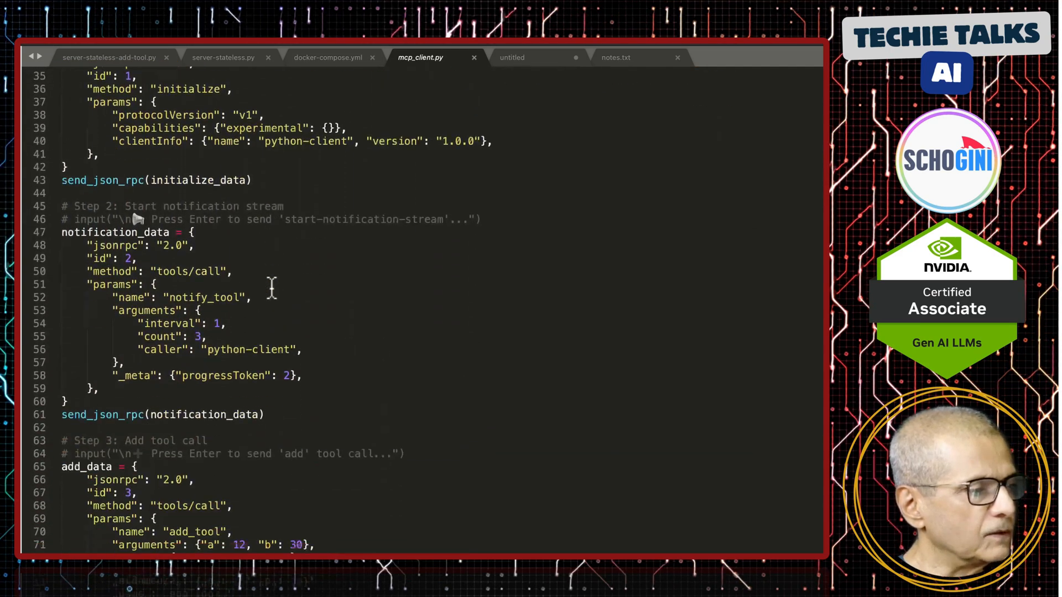
{"action": "scroll", "scroll_direction": "down", "scroll_amount": 3}
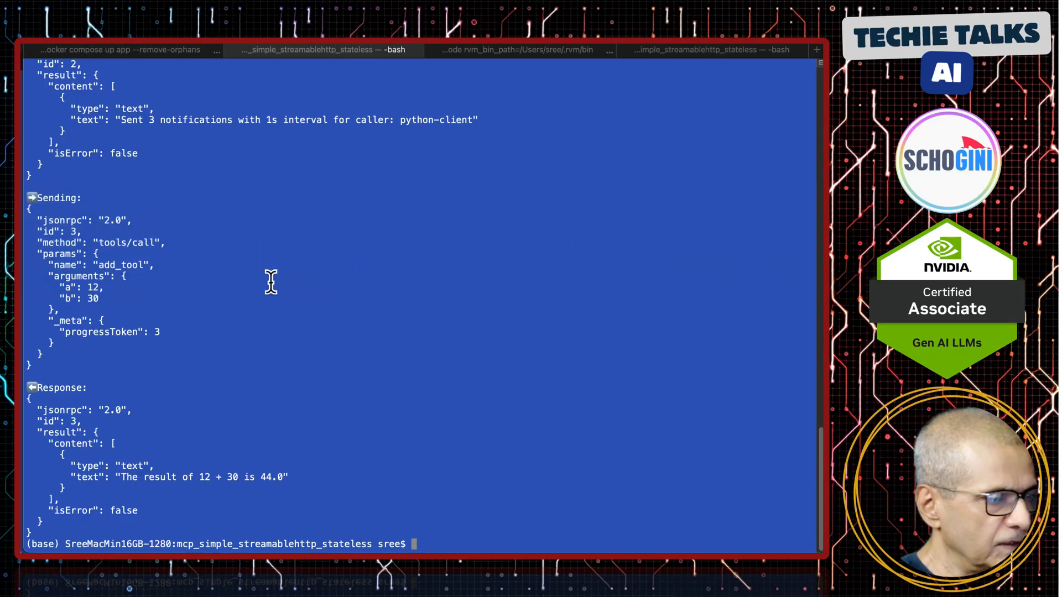
{"action": "type", "text": "docker compose run app-c"}
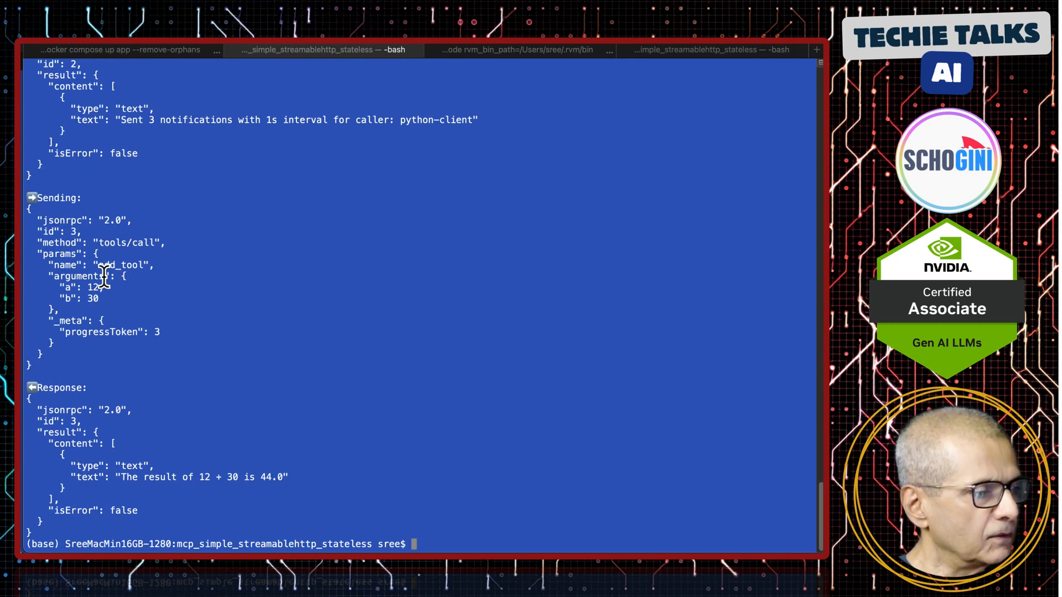
{"action": "mouse_move", "coordinate": [129, 480]}
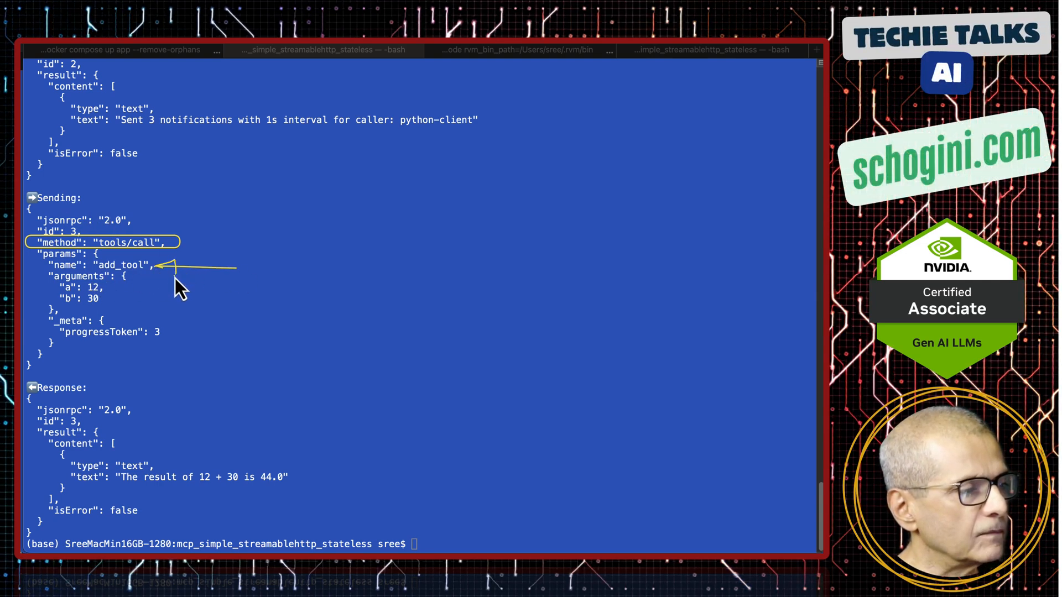
{"action": "mouse_move", "coordinate": [115, 293]}
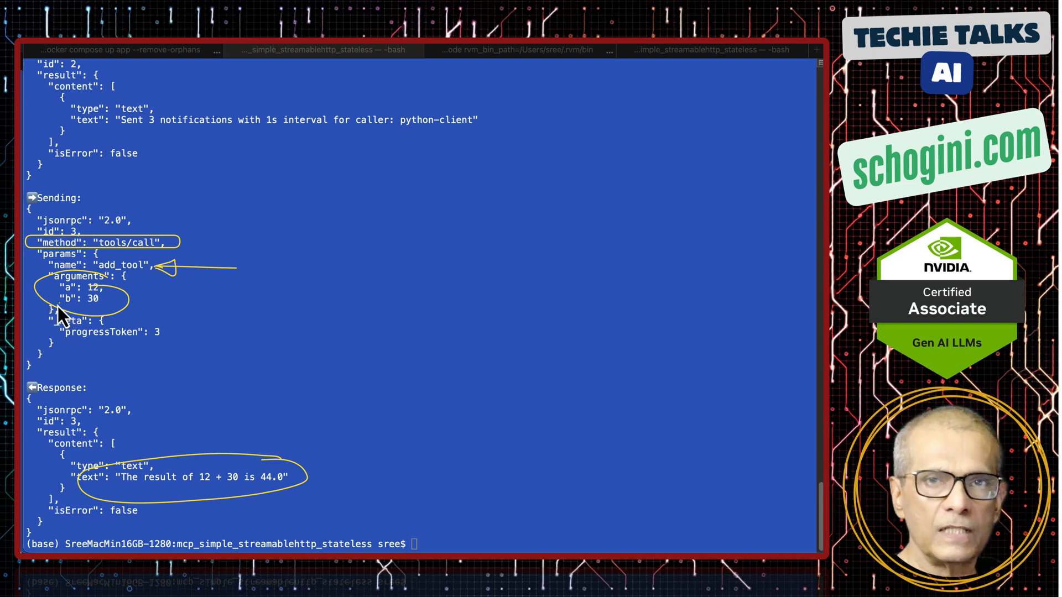
{"action": "mouse_move", "coordinate": [132, 166]}
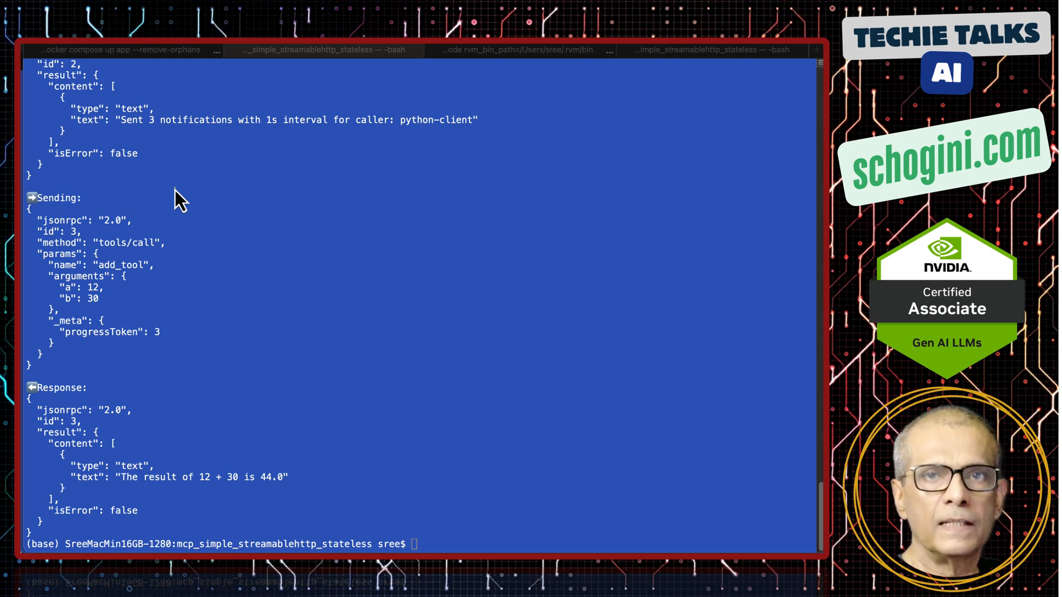
{"action": "mouse_move", "coordinate": [66, 115]}
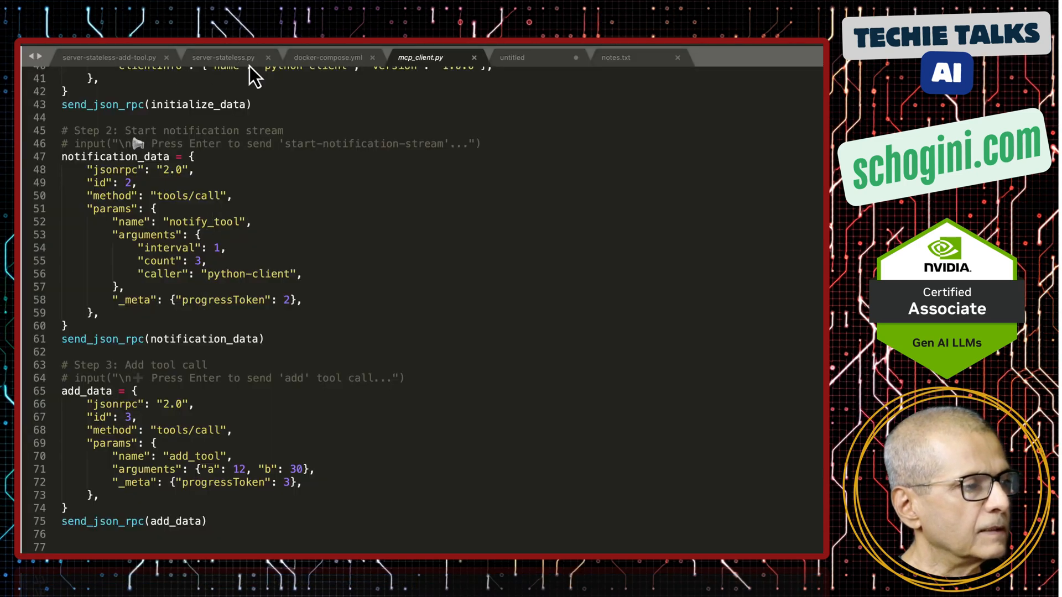
- Check the app-c2 command in docker-compose.yml, then view mcp_client_mcp-based.py
{"action": "left_click", "coordinate": [326, 57]}
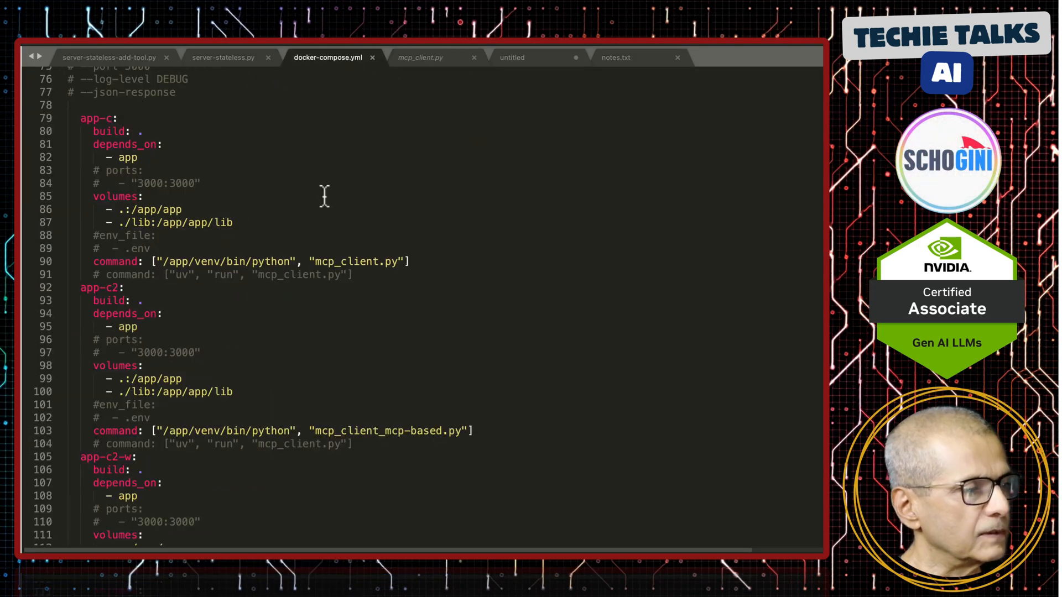
{"action": "scroll", "scroll_direction": "down", "scroll_amount": 3}
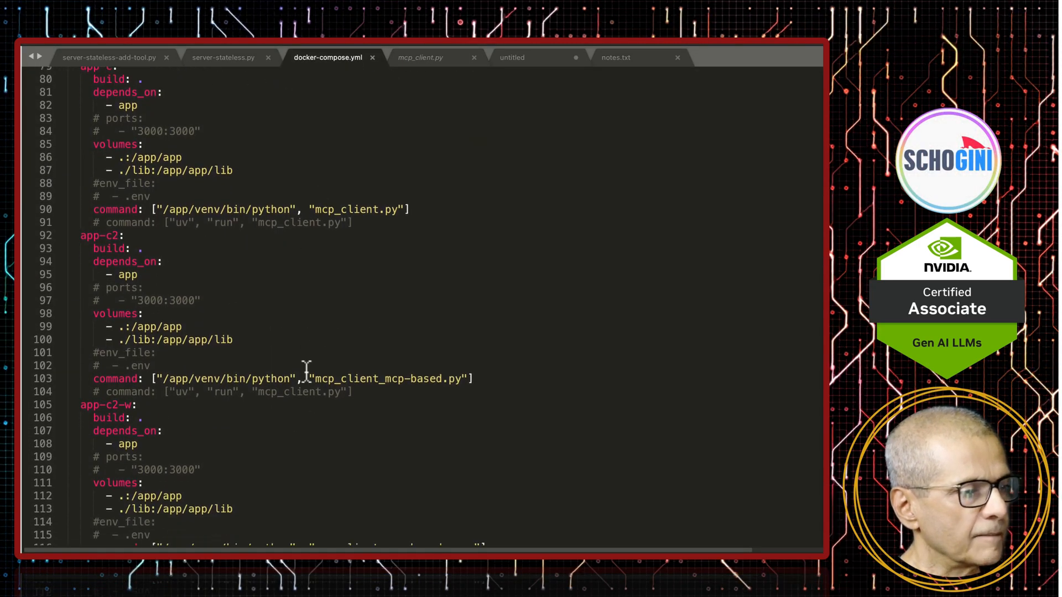
{"action": "mouse_move", "coordinate": [437, 387]}
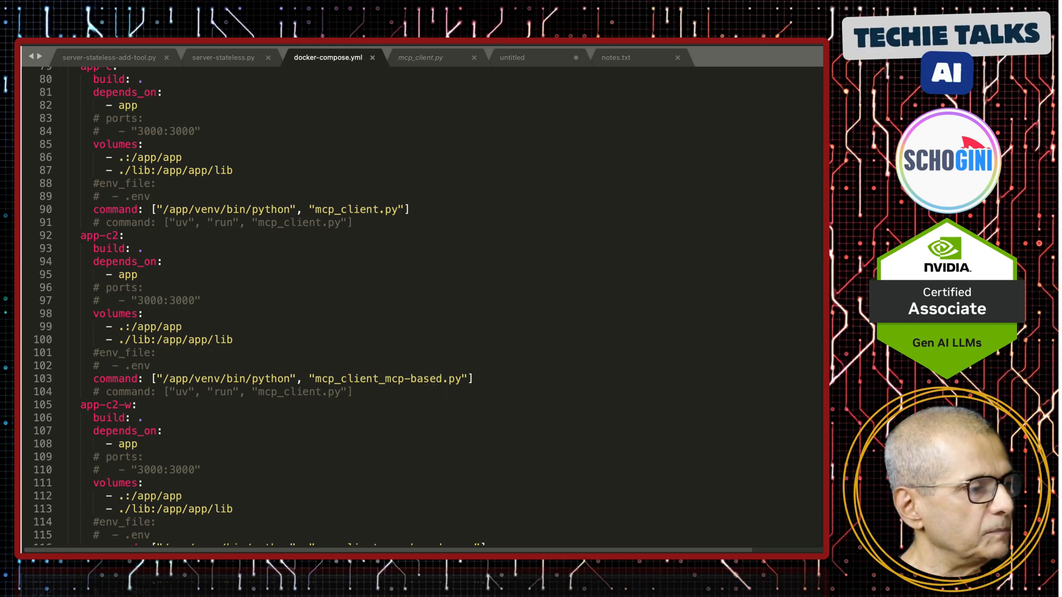
{"action": "left_click", "coordinate": [441, 57]}
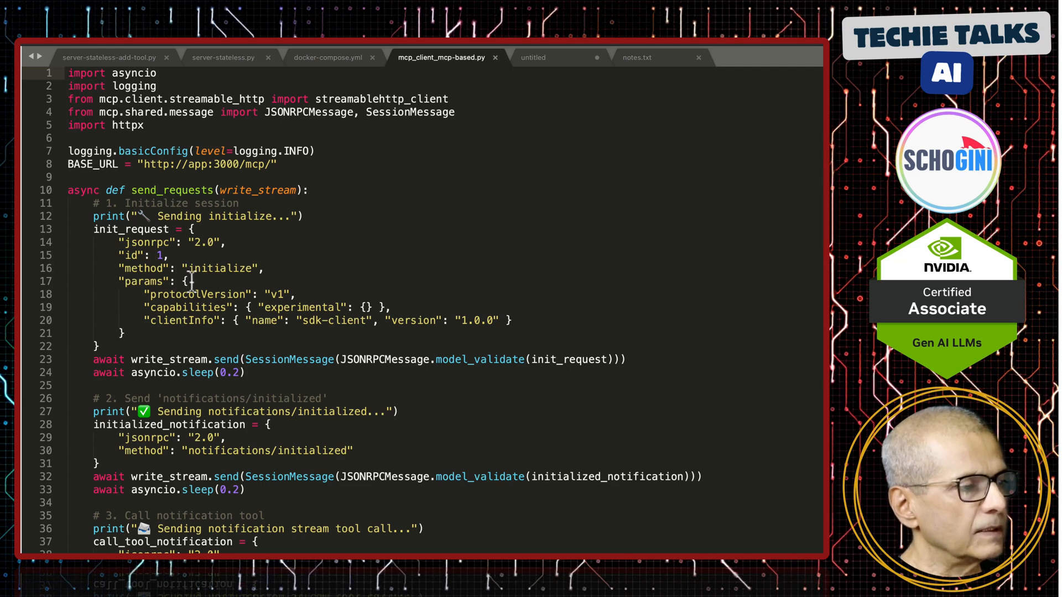
{"action": "mouse_move", "coordinate": [264, 171]}
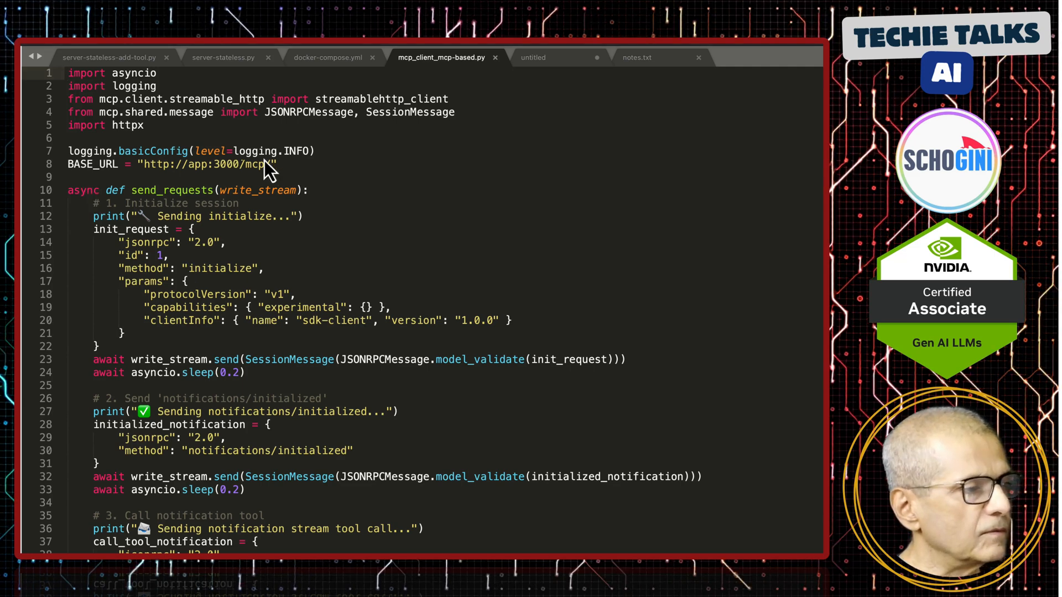
{"action": "mouse_move", "coordinate": [75, 115]}
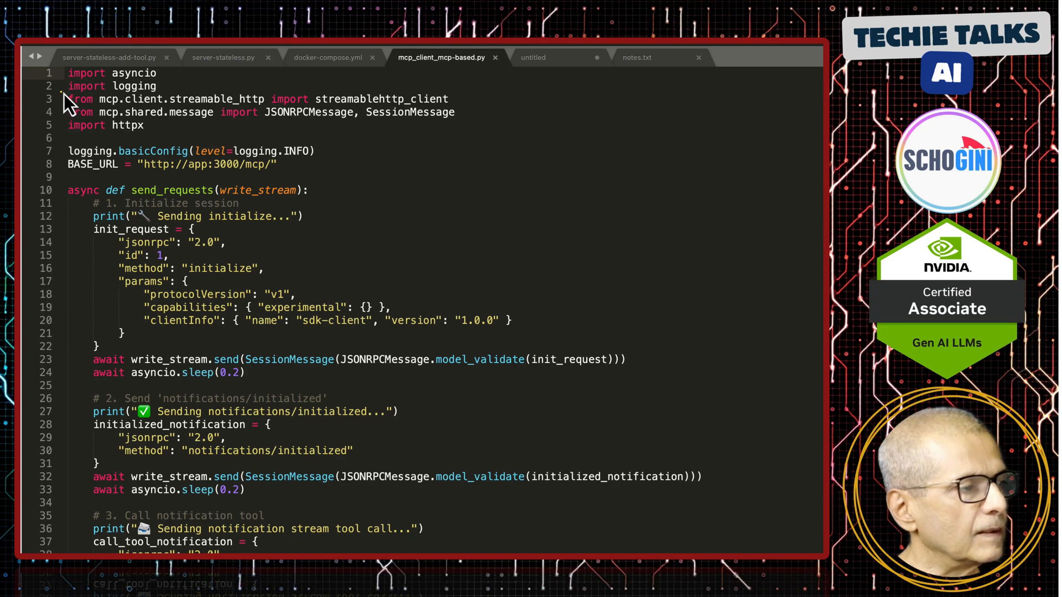
- Review imports, send_requests and main in mcp_client_mcp-based.py, then return to Terminal
{"action": "left_click_drag", "start_coordinate": [67, 99], "coordinate": [455, 112]}
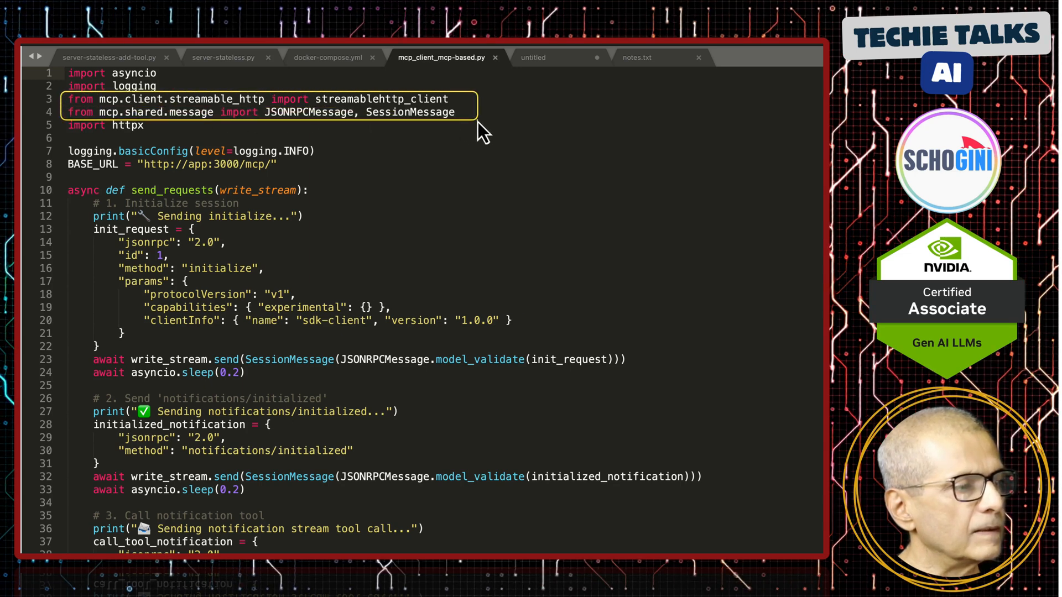
{"action": "mouse_move", "coordinate": [350, 88]}
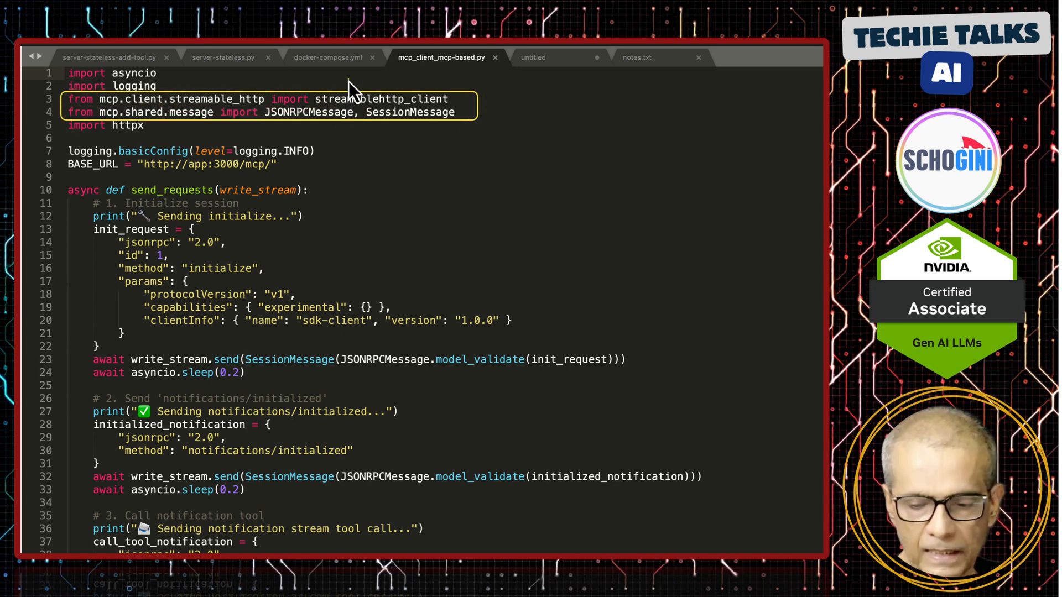
{"action": "mouse_move", "coordinate": [460, 115]}
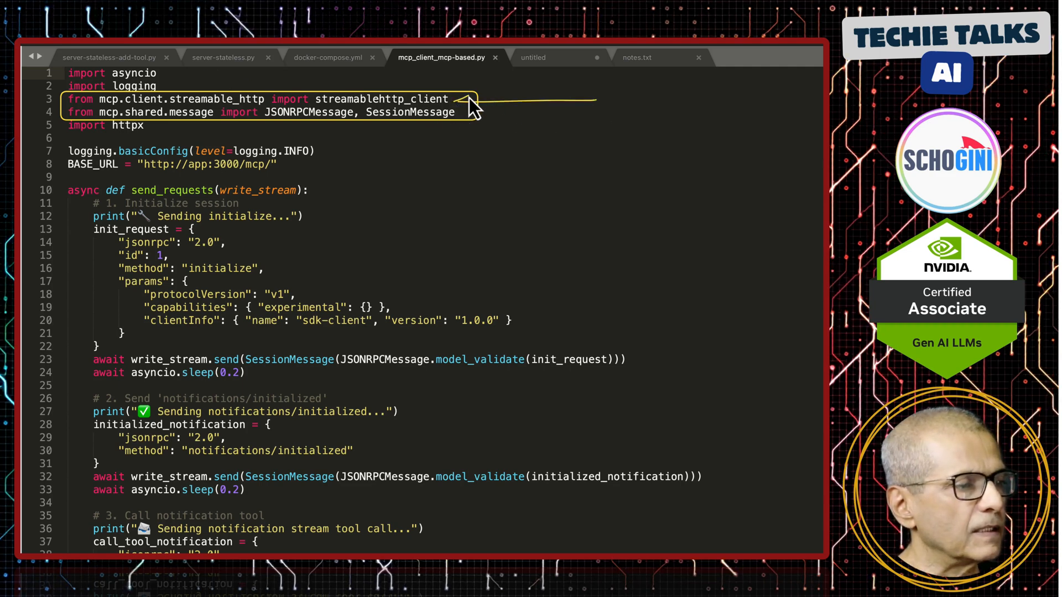
{"action": "mouse_move", "coordinate": [308, 145]}
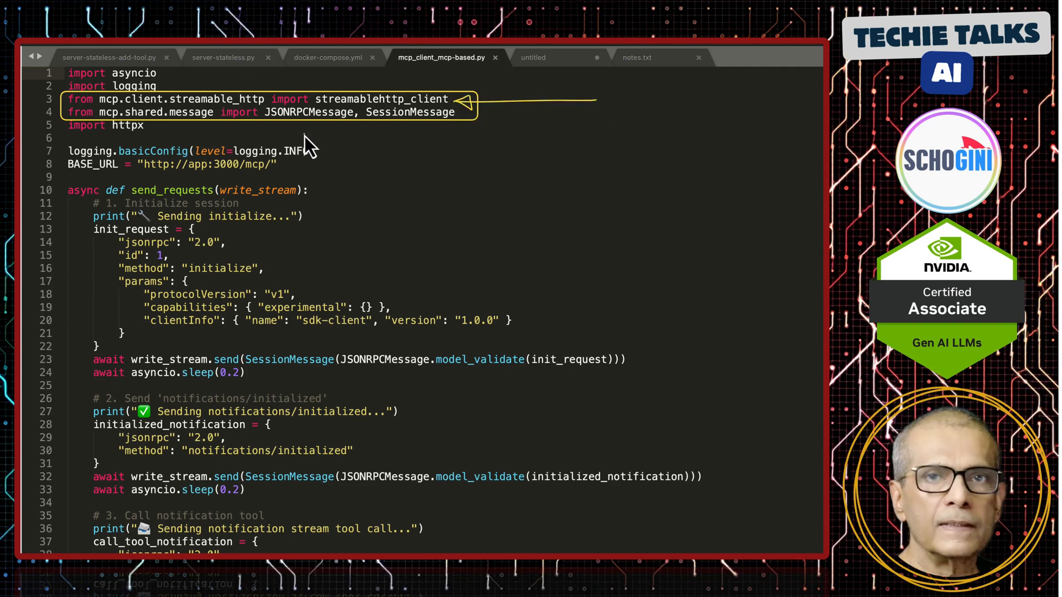
{"action": "mouse_move", "coordinate": [311, 148]}
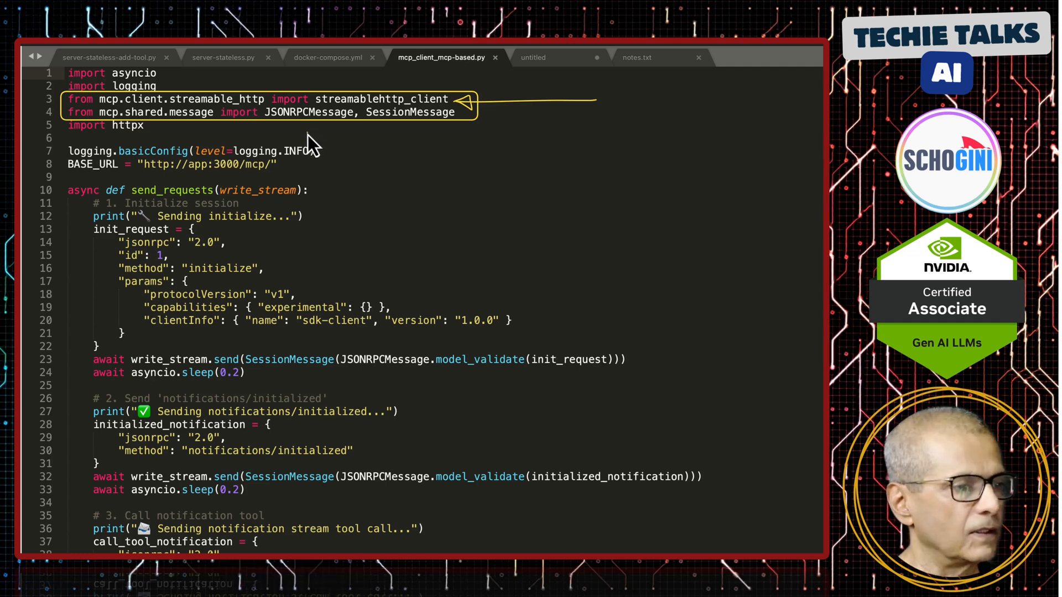
{"action": "scroll", "scroll_direction": "down", "scroll_amount": 3}
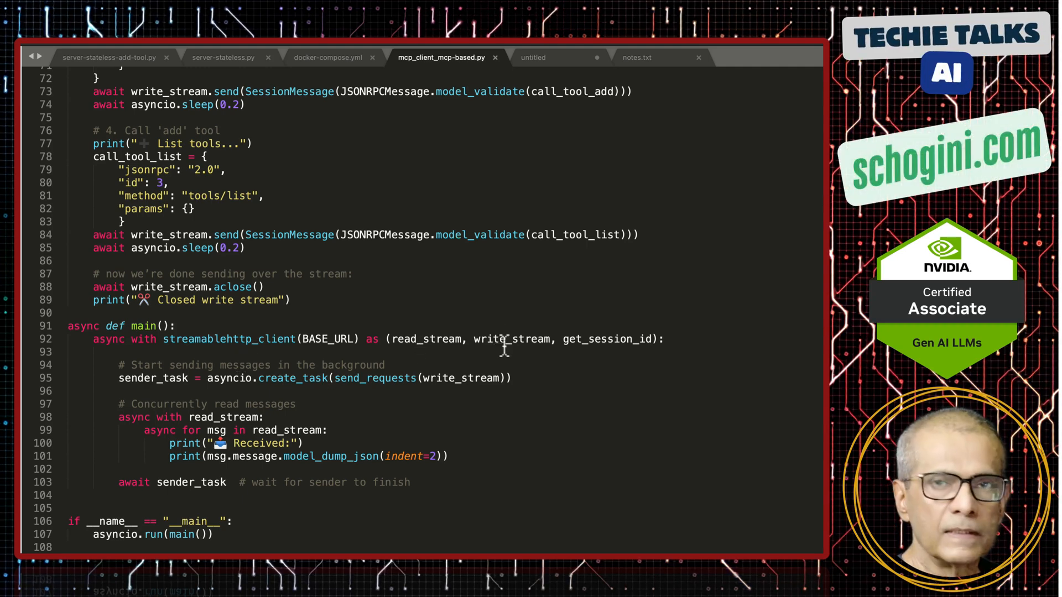
{"action": "mouse_move", "coordinate": [594, 352]}
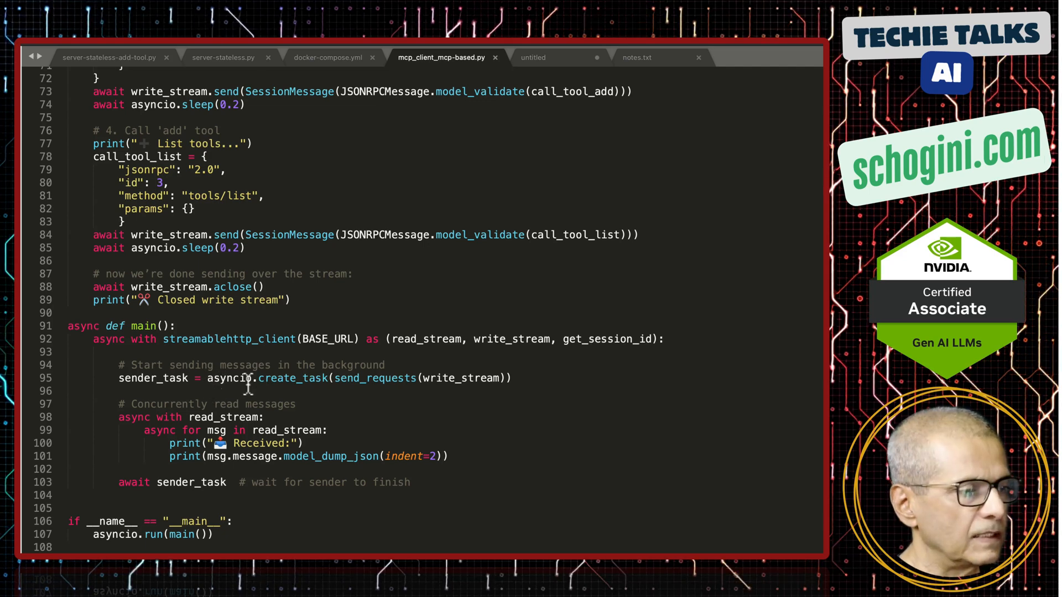
{"action": "mouse_move", "coordinate": [343, 384]}
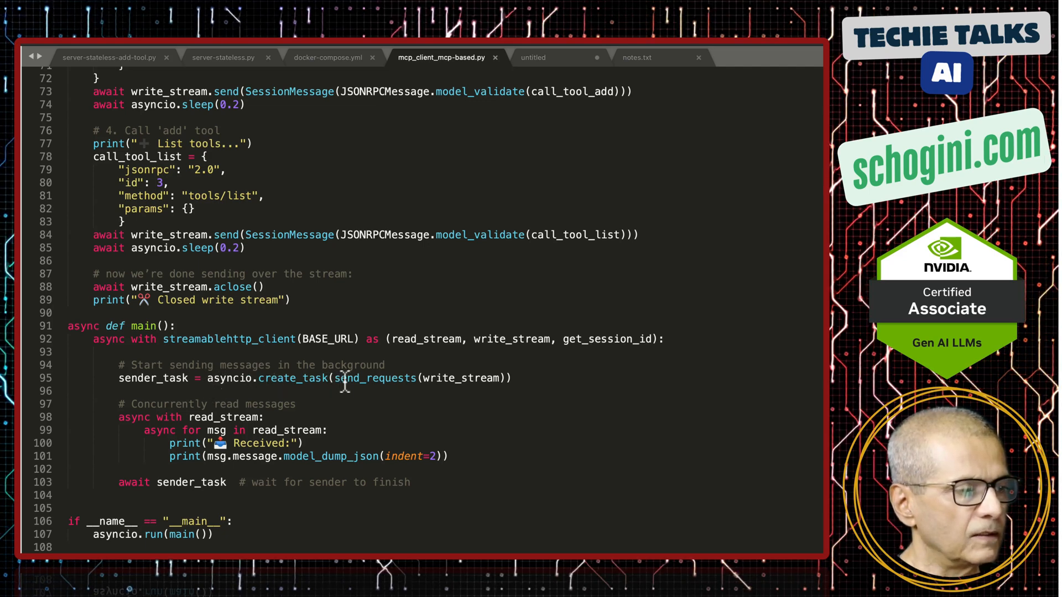
{"action": "mouse_move", "coordinate": [453, 378]}
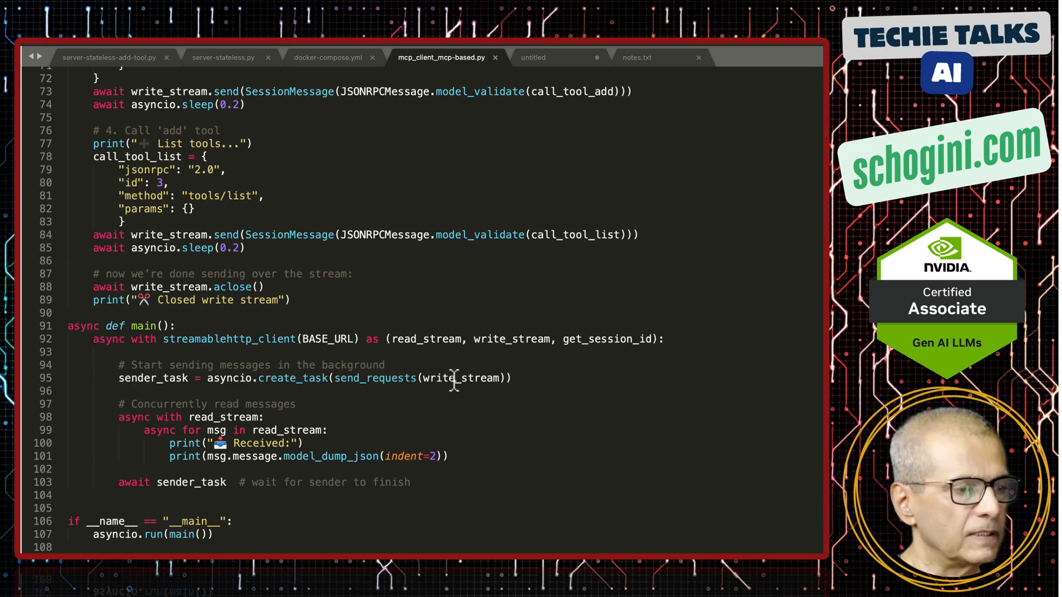
{"action": "scroll", "scroll_direction": "up", "scroll_amount": 3}
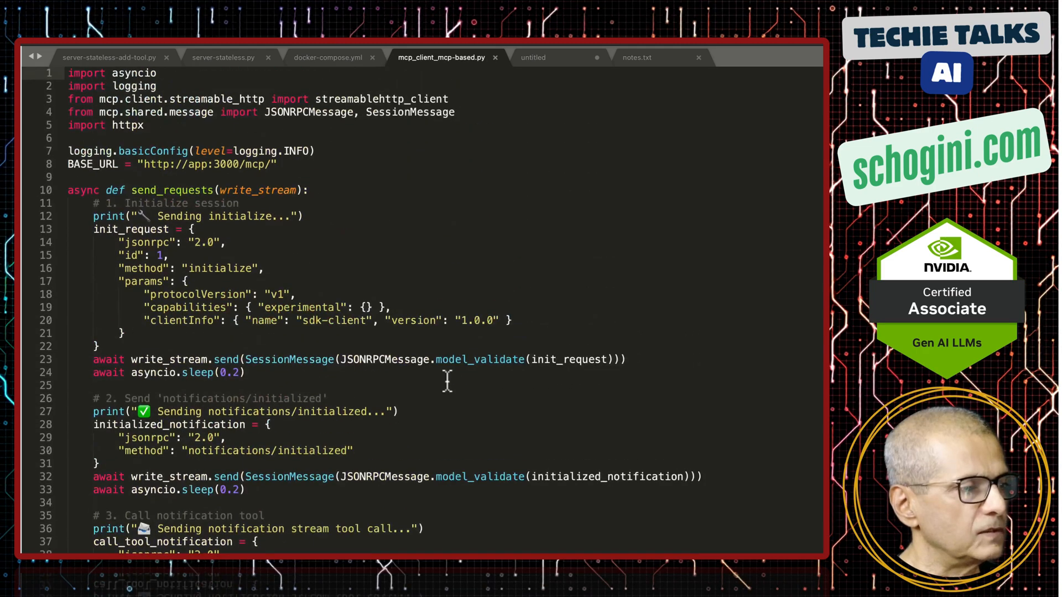
{"action": "scroll", "scroll_direction": "down", "scroll_amount": 3}
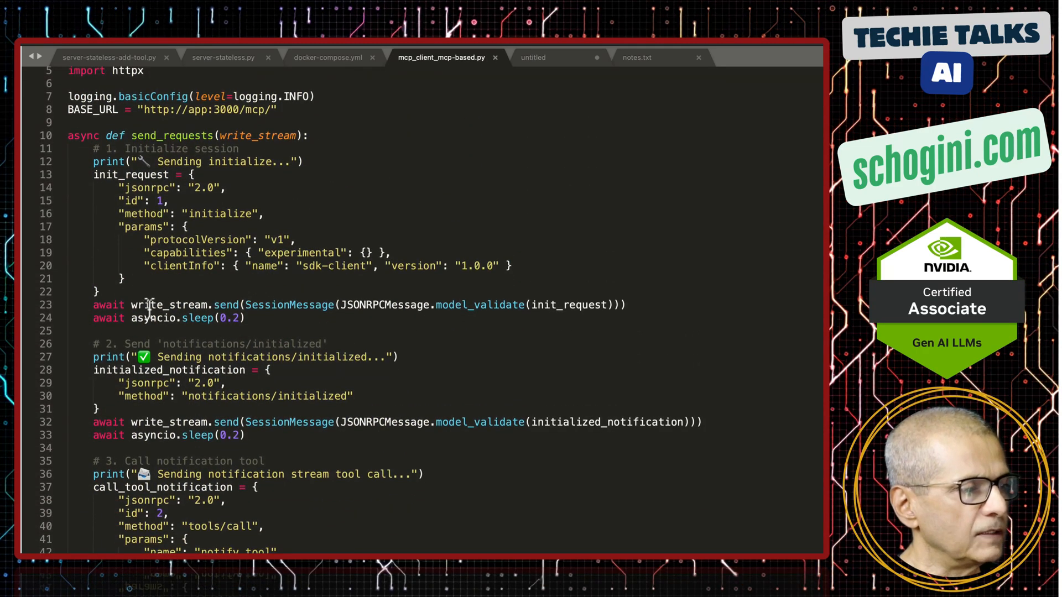
{"action": "mouse_move", "coordinate": [328, 284]}
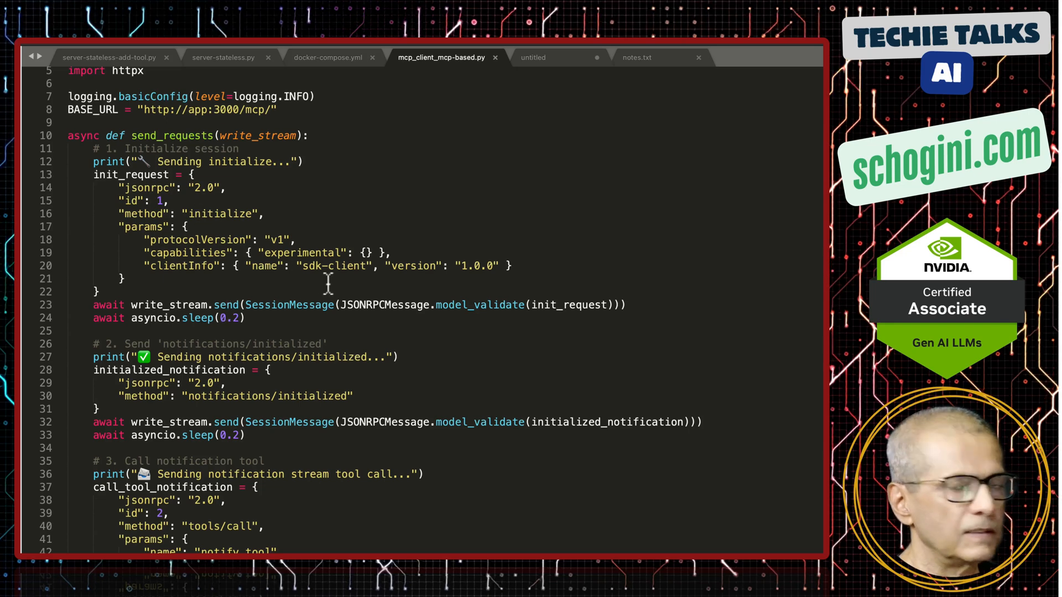
{"action": "scroll", "scroll_direction": "down", "scroll_amount": 3}
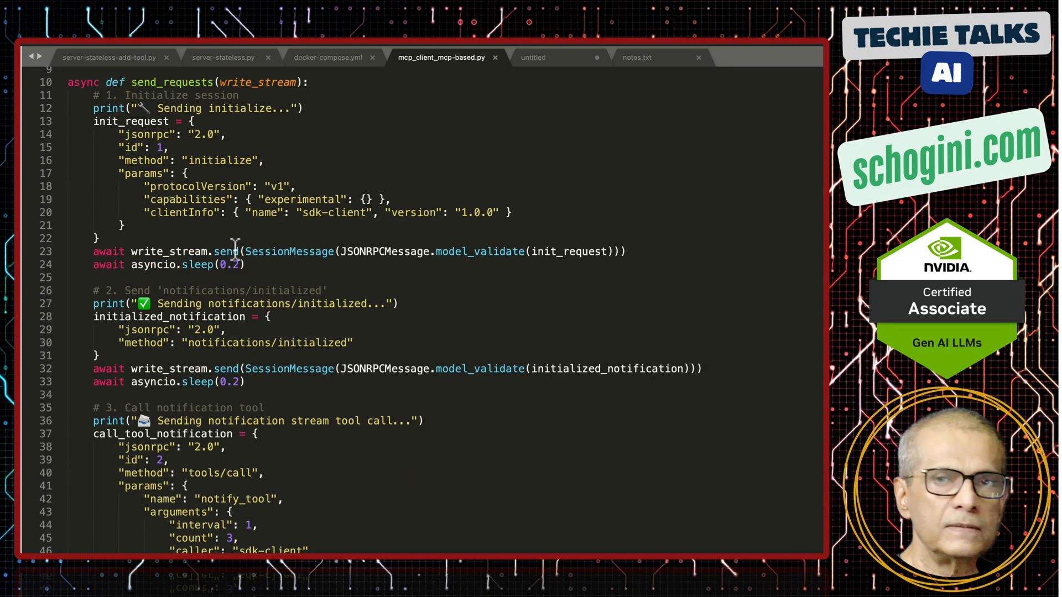
{"action": "scroll", "scroll_direction": "down", "scroll_amount": 3}
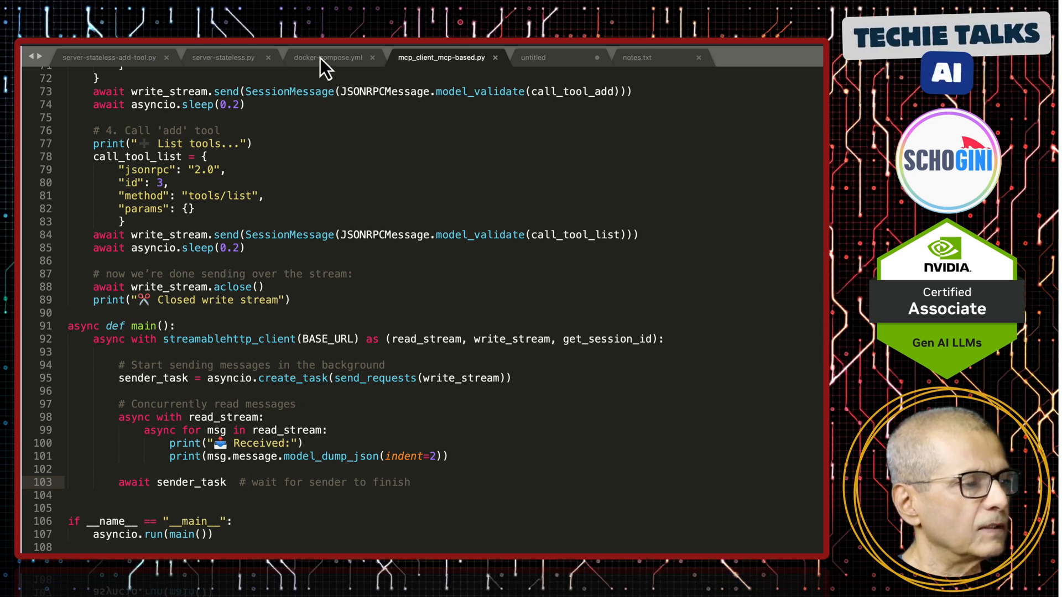
{"action": "left_click", "coordinate": [326, 57]}
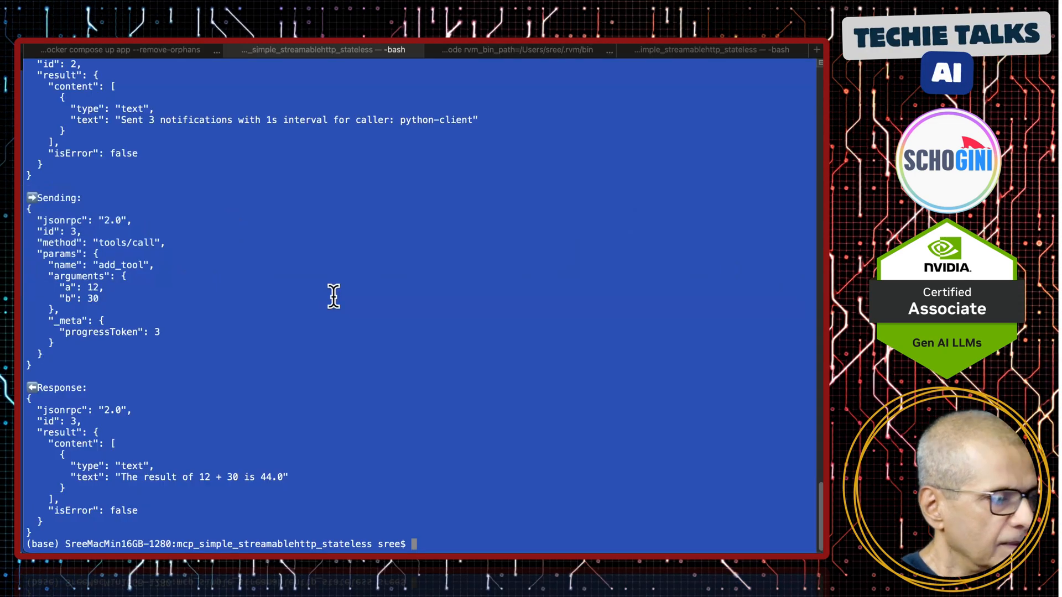
- Run 'docker compose run app-c2' and review notifications, the 45.0 result and tool list
{"action": "type", "text": "docker compose run app-c"}
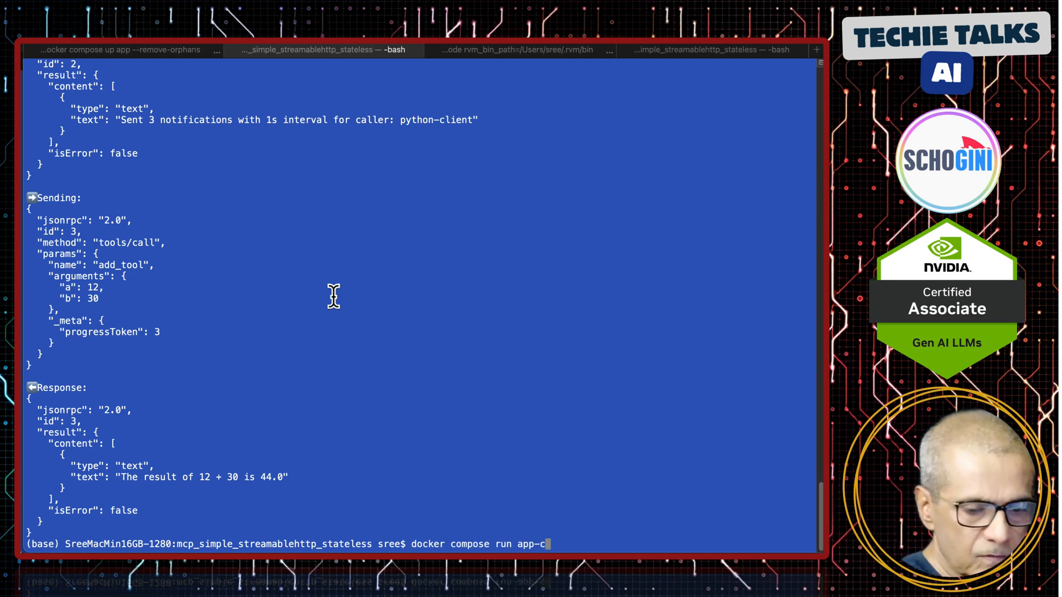
{"action": "type", "text": "2"}
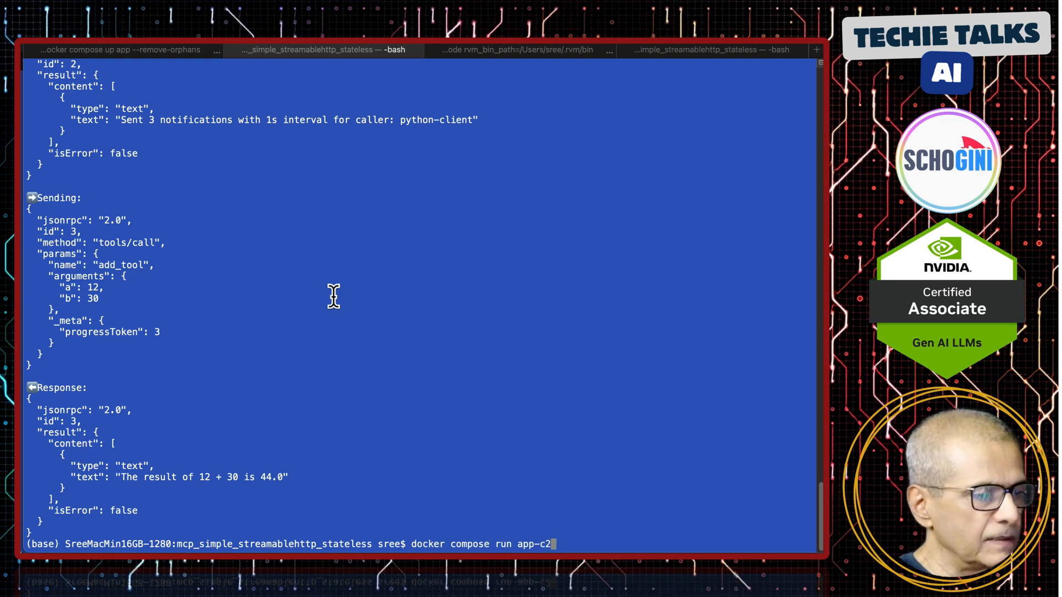
{"action": "key", "text": "Return"}
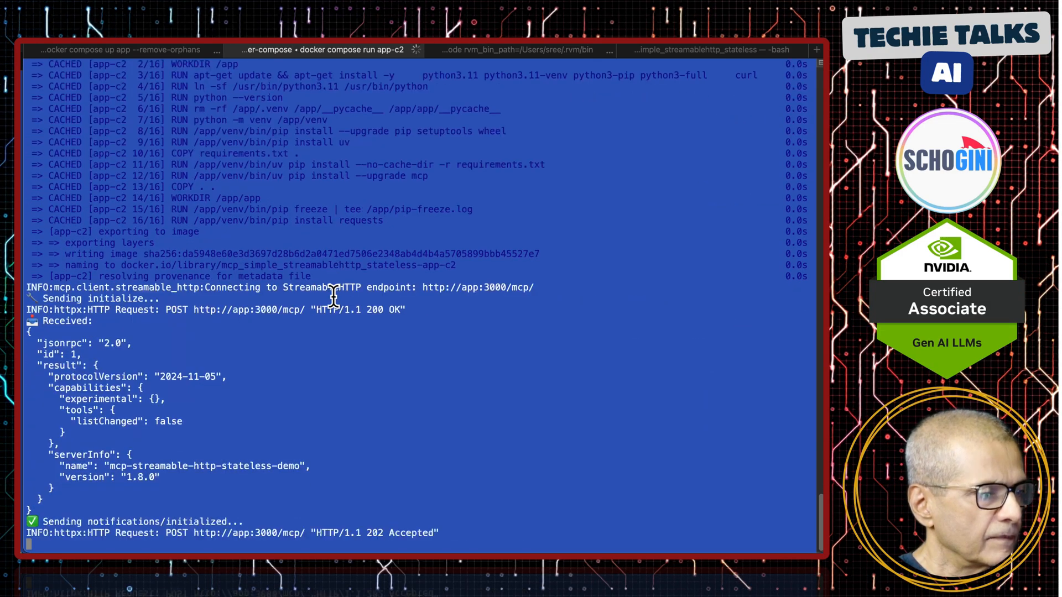
{"action": "scroll", "scroll_direction": "down", "scroll_amount": 3}
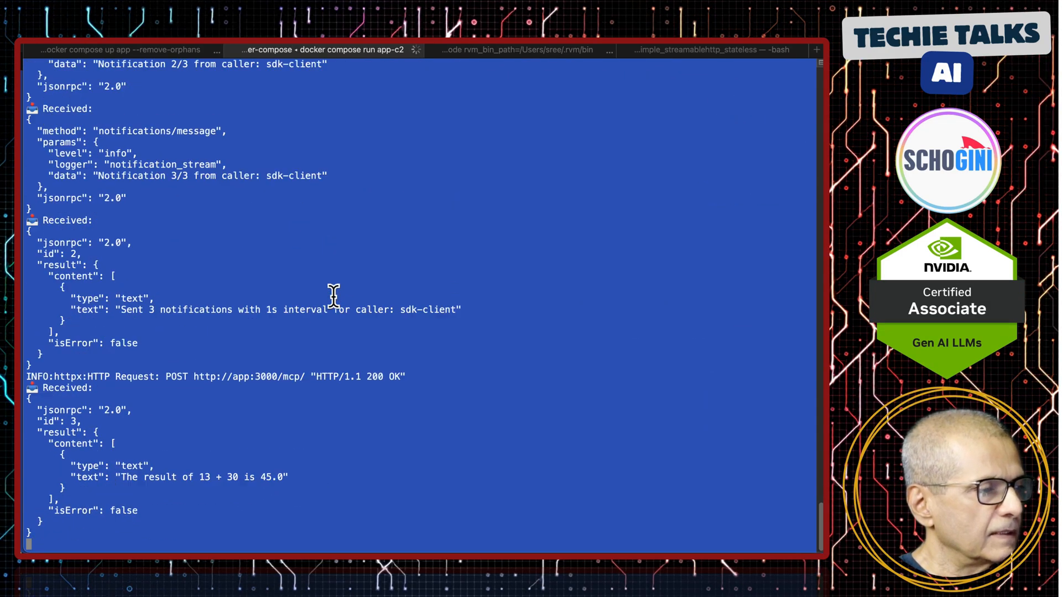
{"action": "left_click", "coordinate": [318, 50]}
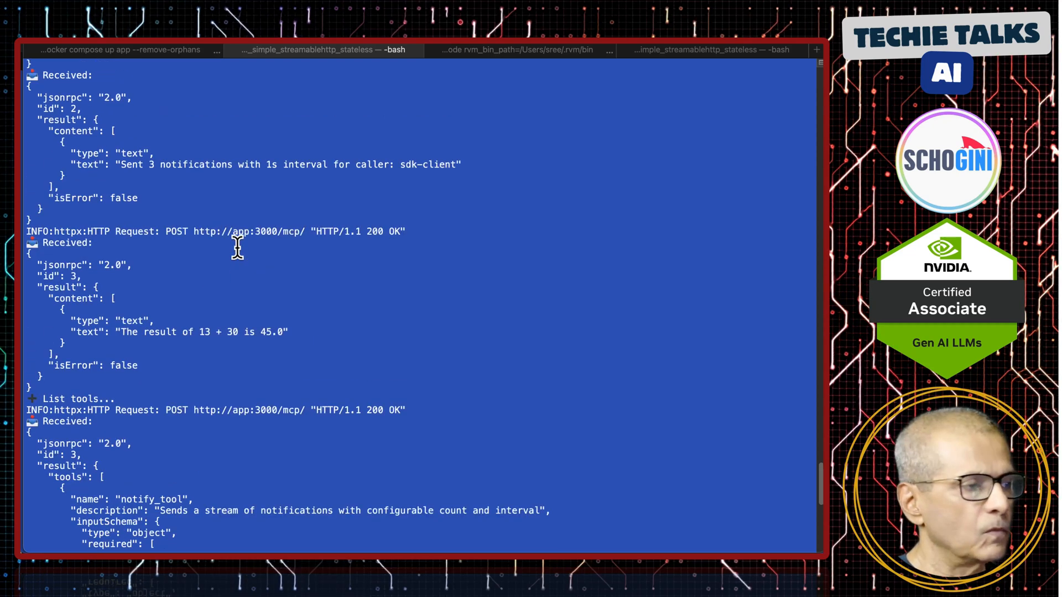
{"action": "scroll", "scroll_direction": "up", "scroll_amount": 3}
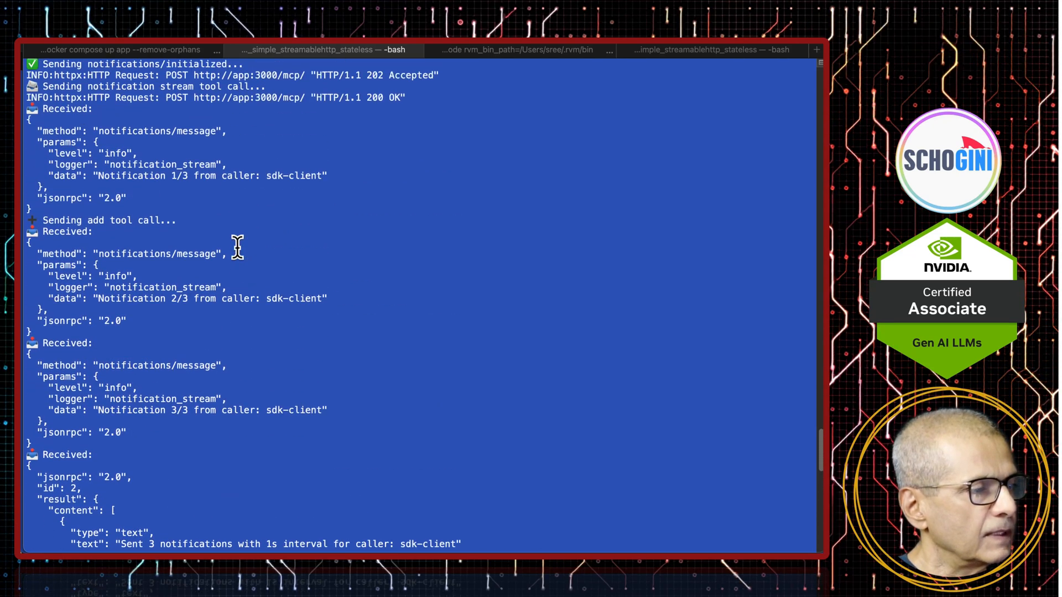
{"action": "mouse_move", "coordinate": [139, 147]}
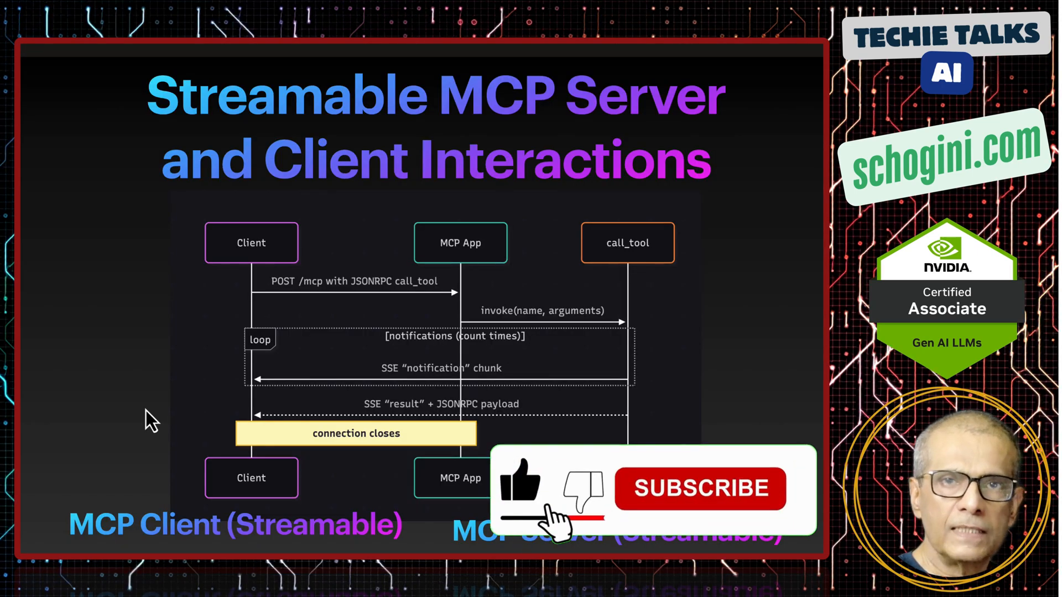
{"action": "left_click", "coordinate": [700, 489]}
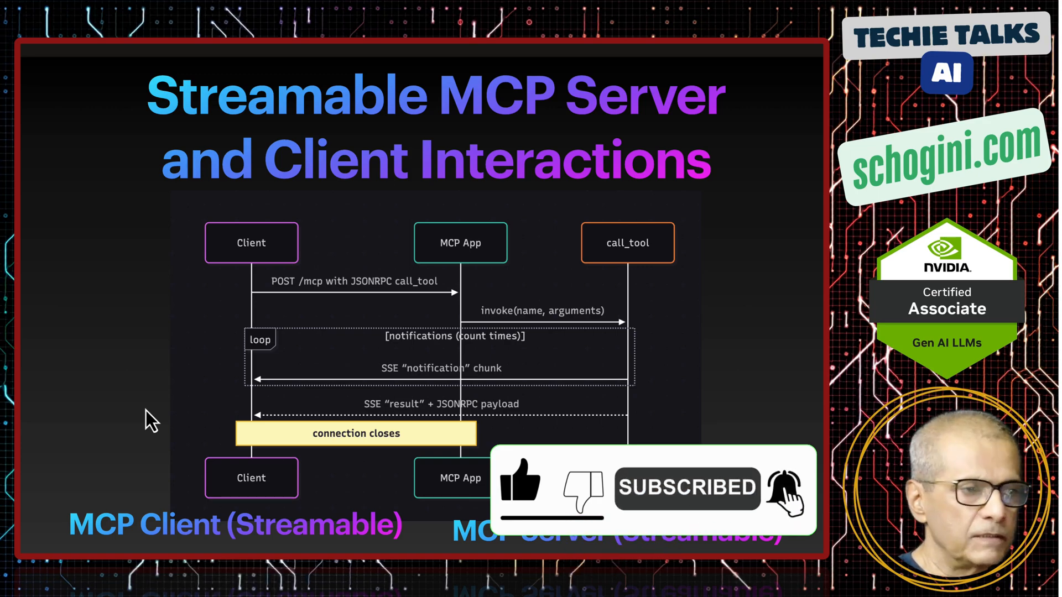